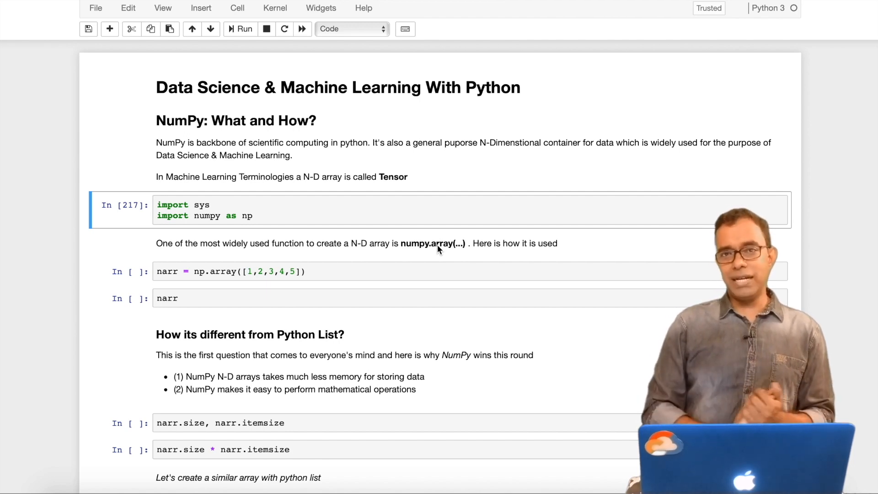
Scroll down to the narr = np.array cell and start editing it.
{"action": "scroll", "scroll_direction": "down", "scroll_amount": 3}
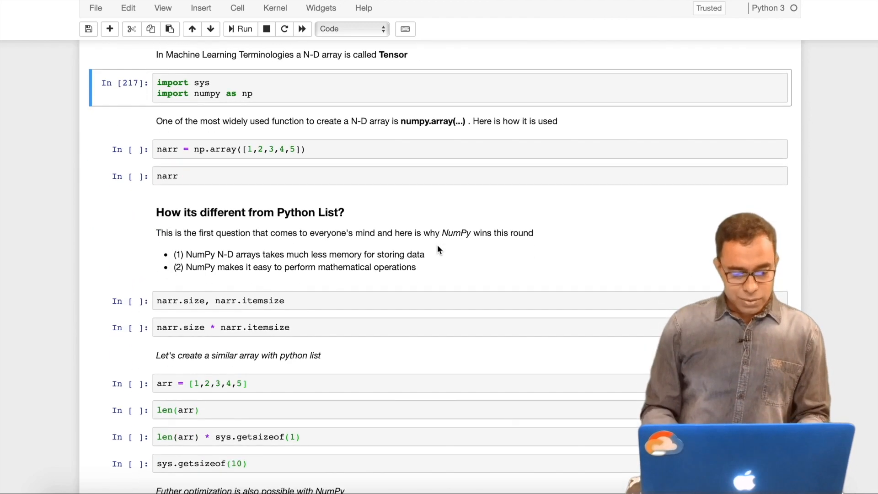
{"action": "left_click", "coordinate": [311, 89]}
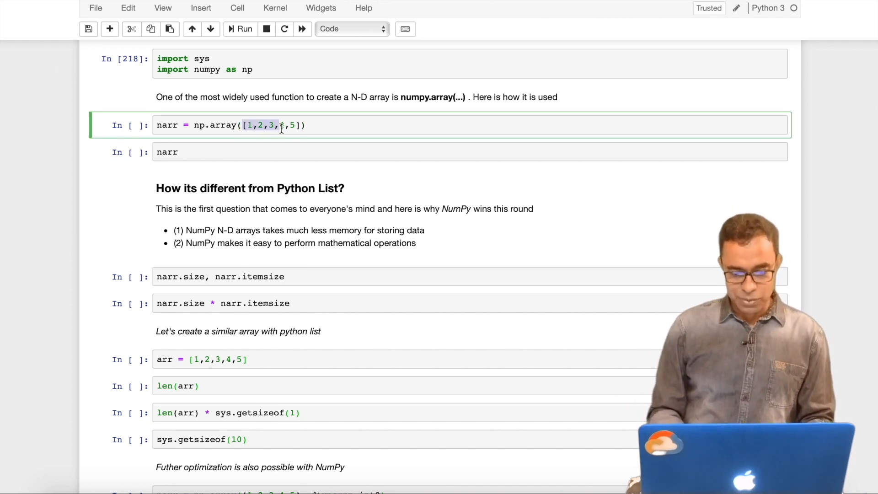
Run the narr cell built from 1 to 5 so it displays array([1, 2, 3, 4, 5]).
{"action": "type", "text": "4"}
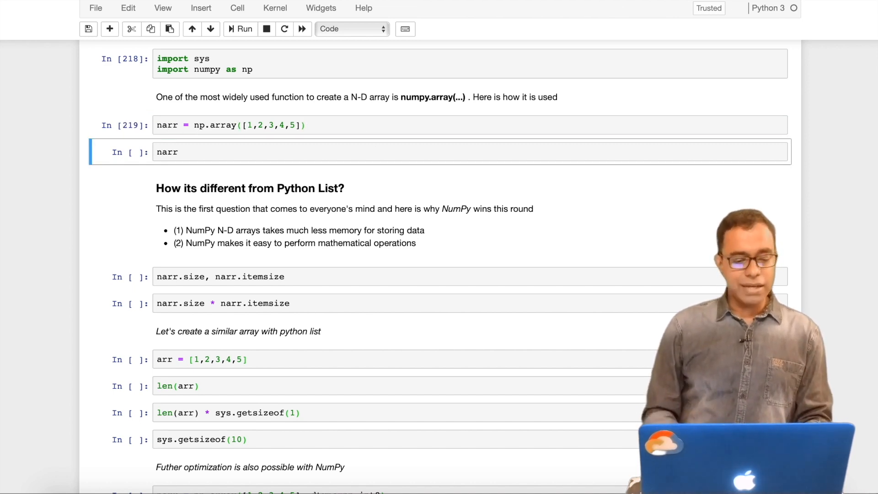
{"action": "mouse_move", "coordinate": [320, 146]}
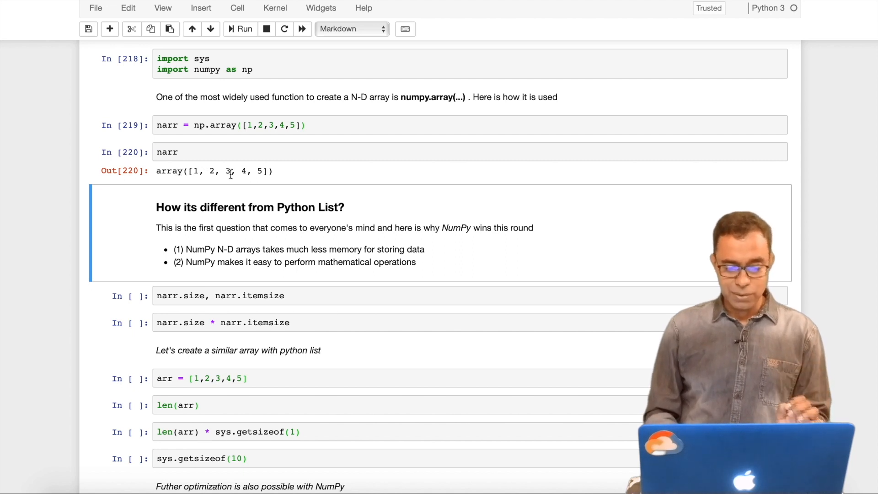
{"action": "mouse_move", "coordinate": [295, 176]}
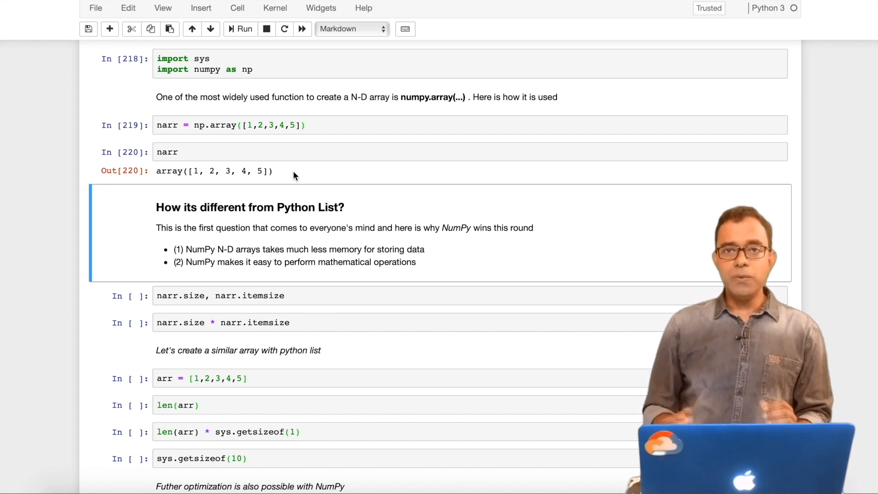
{"action": "scroll", "scroll_direction": "up", "scroll_amount": 3}
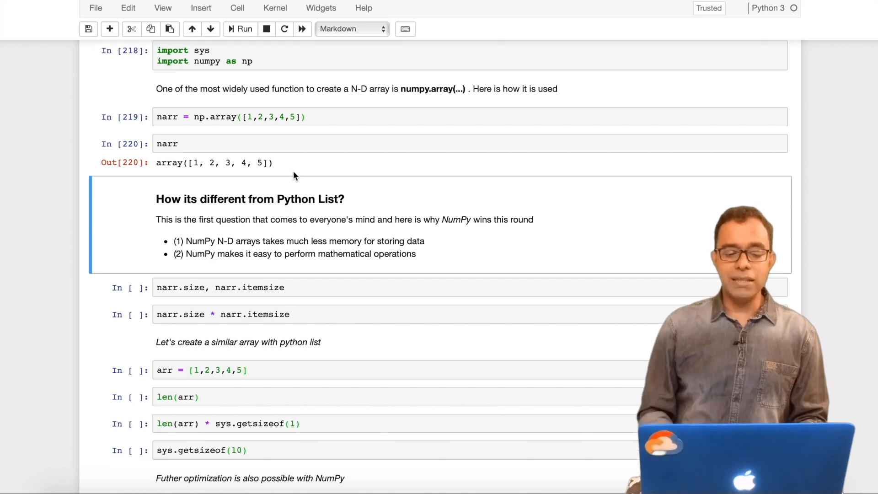
{"action": "scroll", "scroll_direction": "down", "scroll_amount": 3}
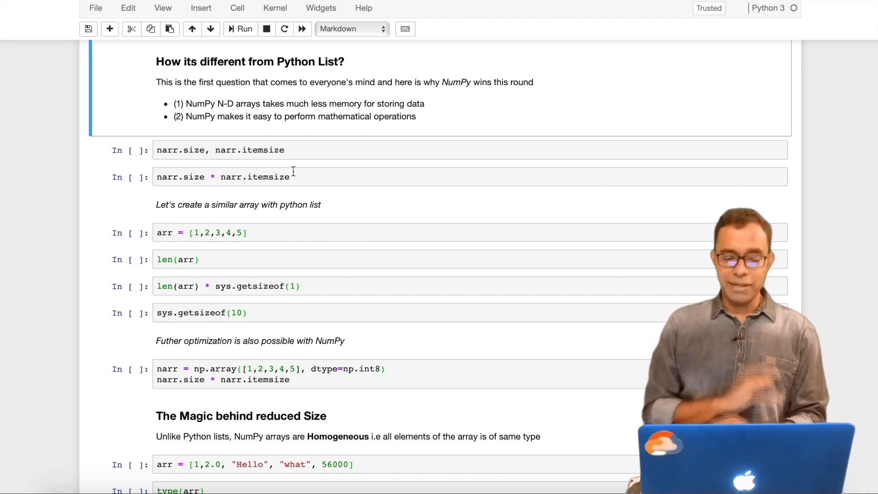
Run narr.size, narr.itemsize and their product, outputting (5, 8) and 40.
{"action": "scroll", "scroll_direction": "up", "scroll_amount": 3}
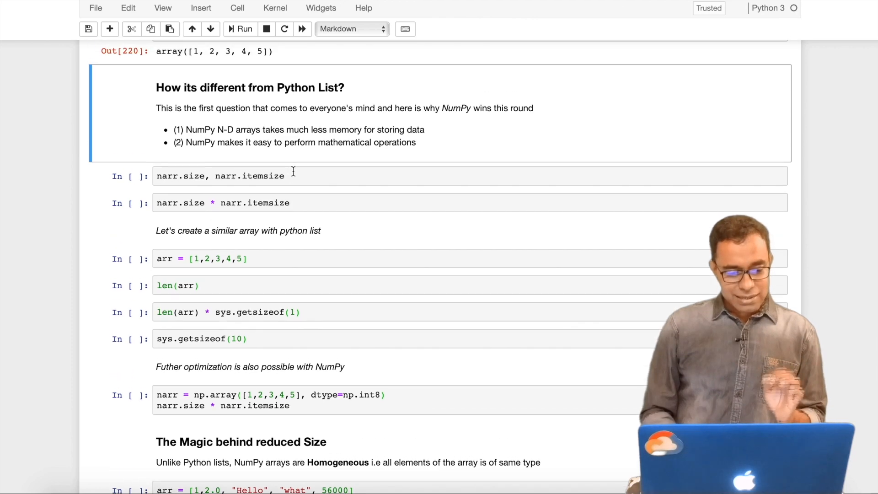
{"action": "scroll", "scroll_direction": "up", "scroll_amount": 3}
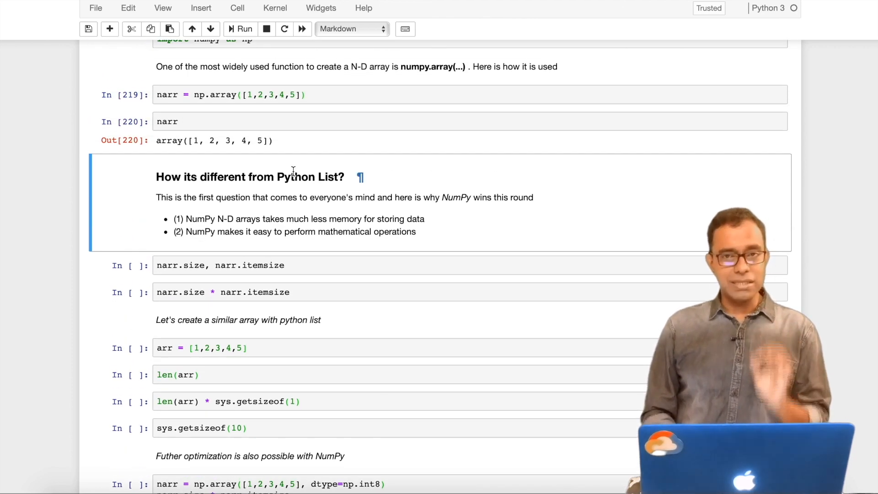
{"action": "scroll", "scroll_direction": "down", "scroll_amount": 3}
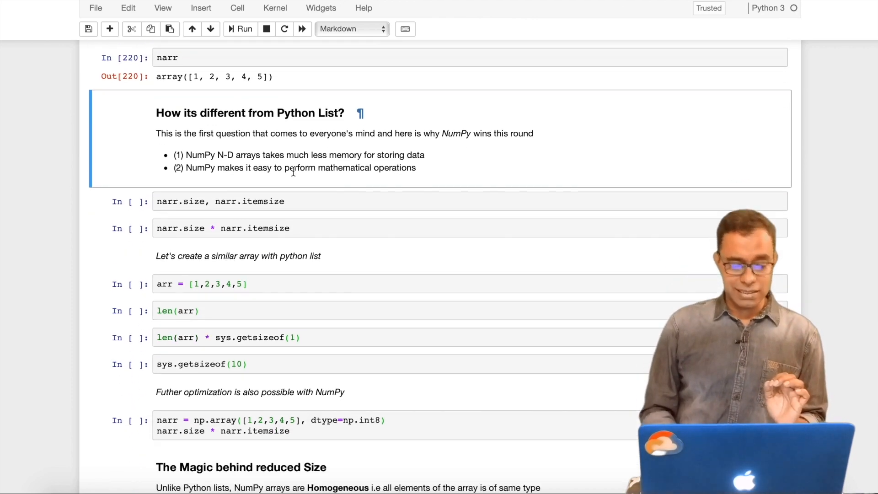
{"action": "scroll", "scroll_direction": "down", "scroll_amount": 3}
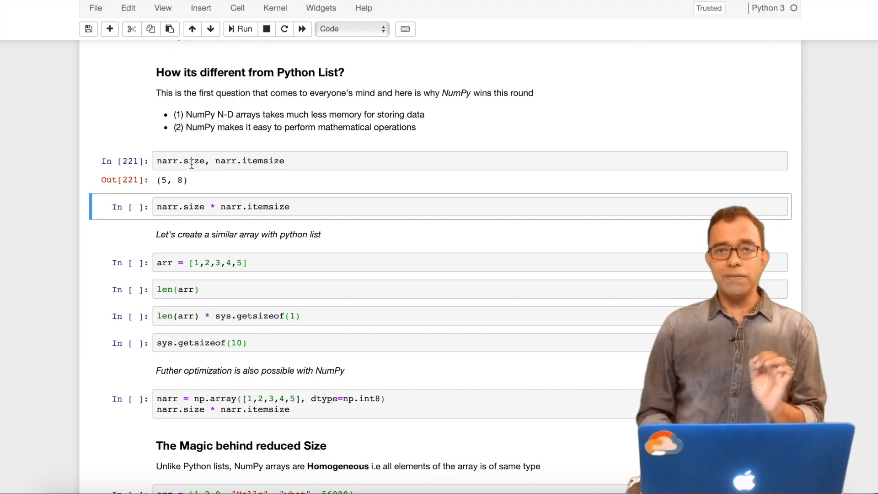
{"action": "scroll", "scroll_direction": "up", "scroll_amount": 3}
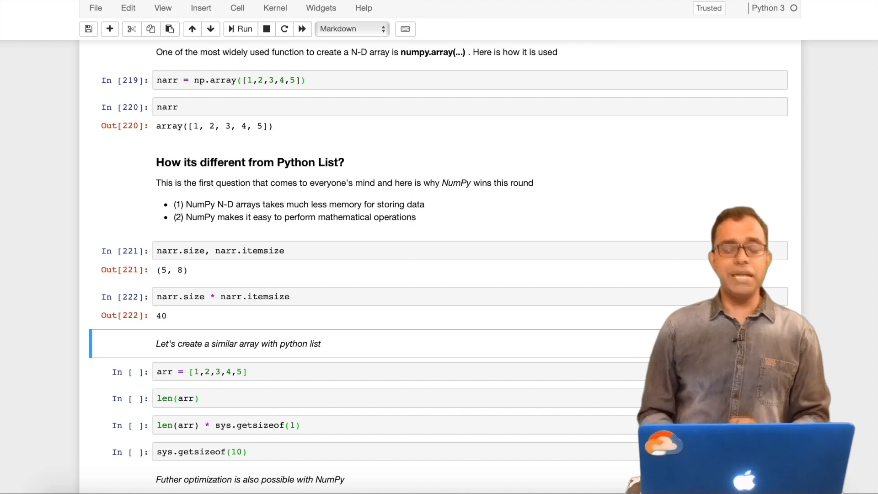
Create list arr of 1 to 5; len(arr) gives 5, estimated memory 140.
{"action": "scroll", "scroll_direction": "down", "scroll_amount": 3}
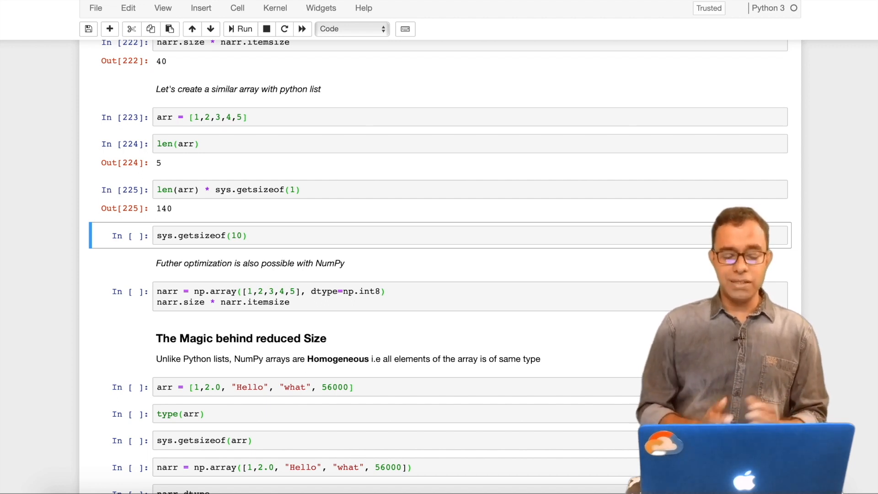
{"action": "mouse_move", "coordinate": [307, 204]}
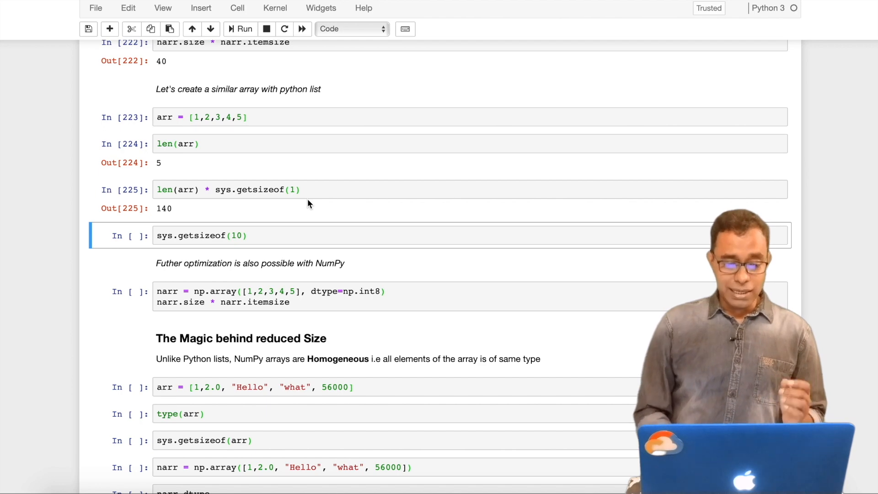
{"action": "scroll", "scroll_direction": "up", "scroll_amount": 3}
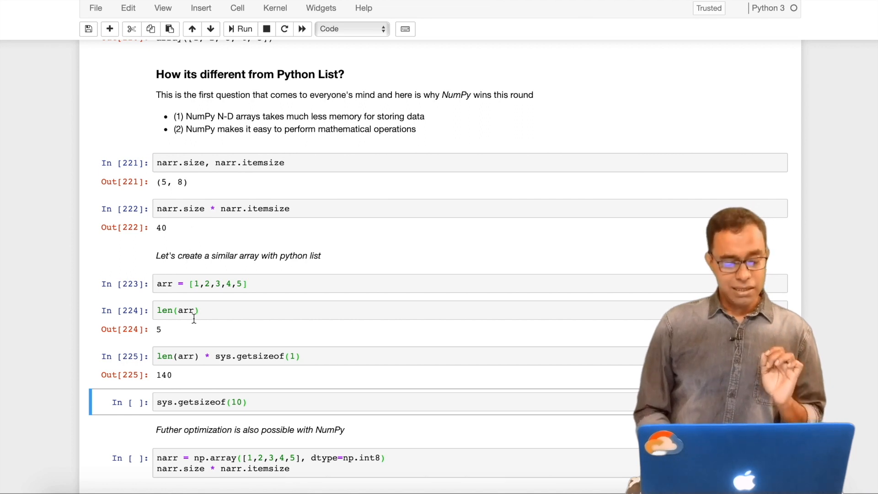
{"action": "scroll", "scroll_direction": "down", "scroll_amount": 3}
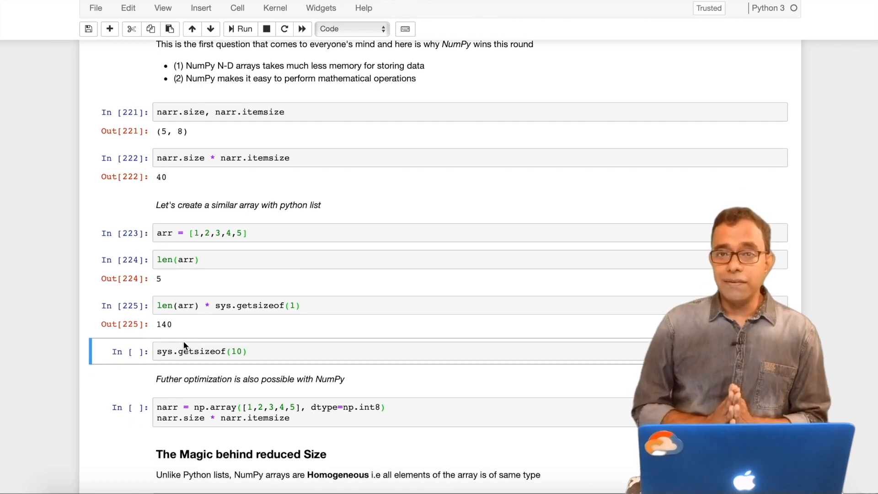
Change sys.getsizeof(10) to sys.getsizeof(1) and rerun it, outputting 28.
{"action": "scroll", "scroll_direction": "down", "scroll_amount": 3}
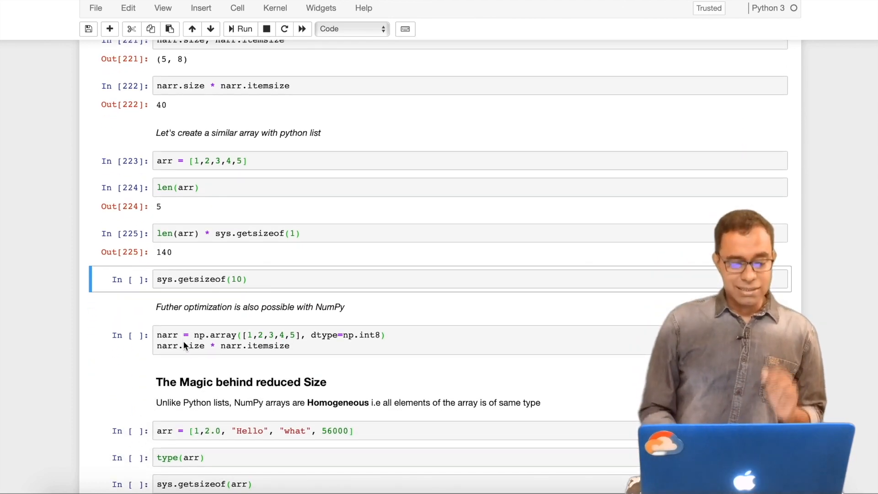
{"action": "scroll", "scroll_direction": "down", "scroll_amount": 3}
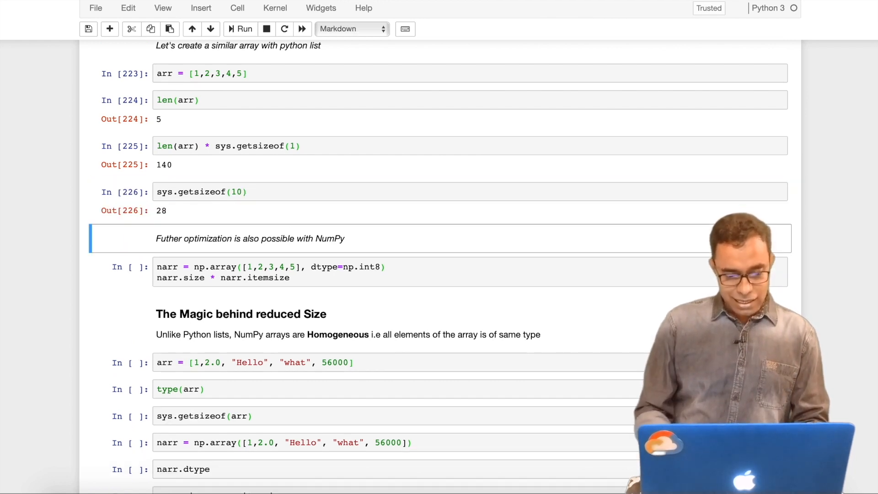
{"action": "left_click", "coordinate": [392, 191]}
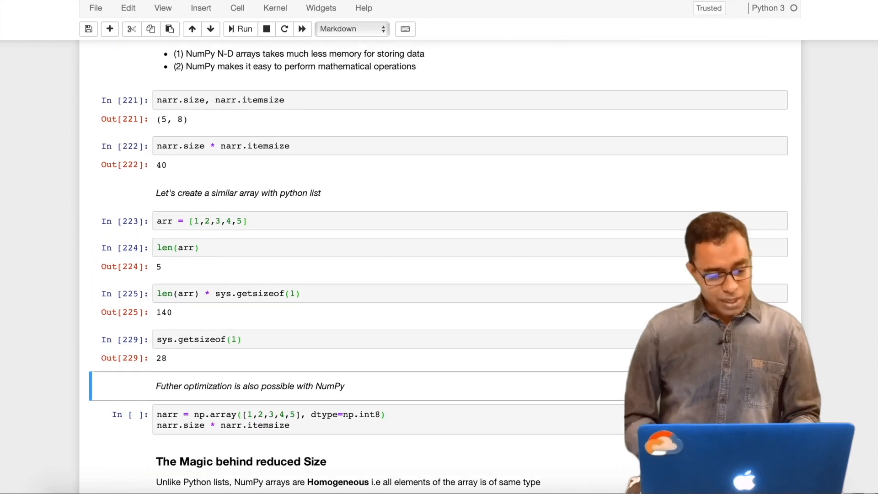
{"action": "scroll", "scroll_direction": "up", "scroll_amount": 3}
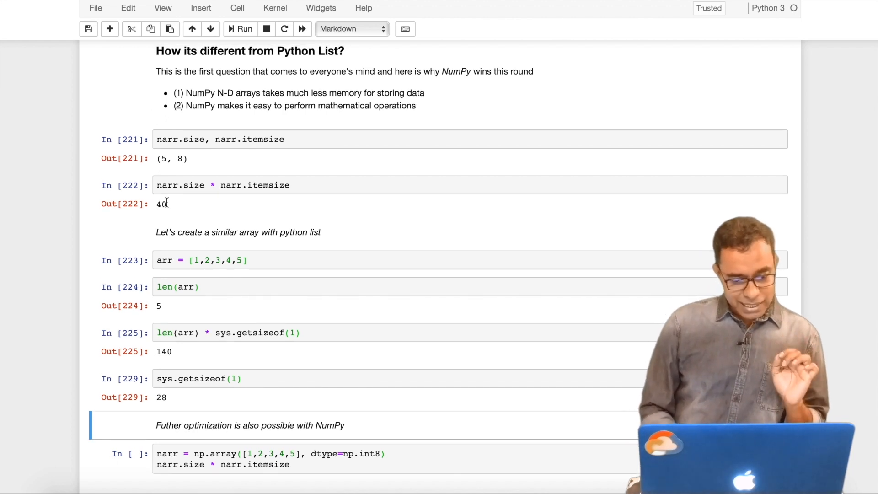
{"action": "mouse_move", "coordinate": [174, 361]}
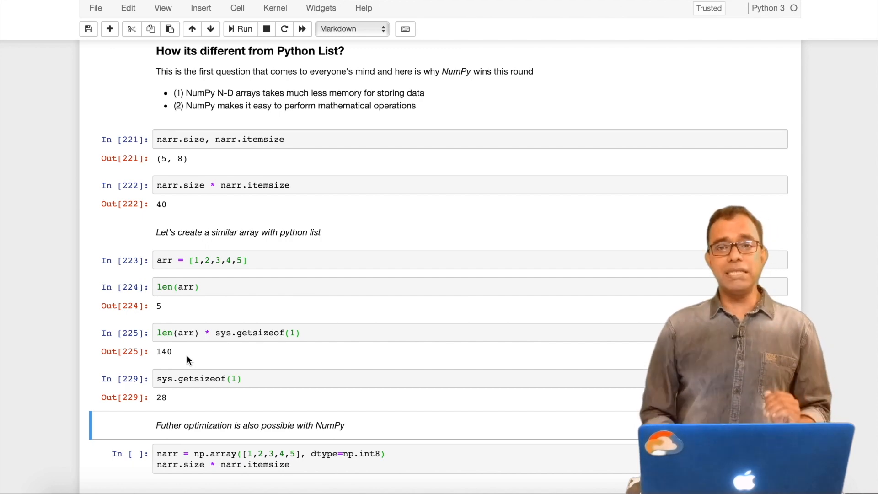
{"action": "scroll", "scroll_direction": "down", "scroll_amount": 3}
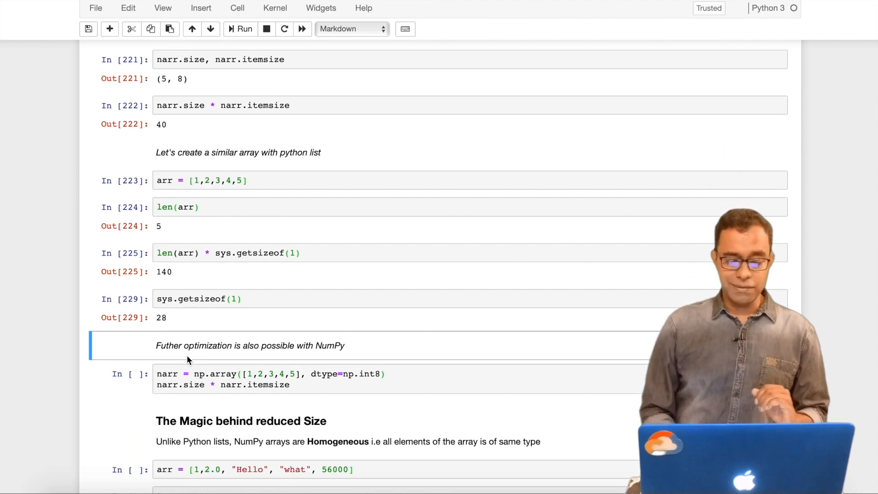
{"action": "scroll", "scroll_direction": "down", "scroll_amount": 3}
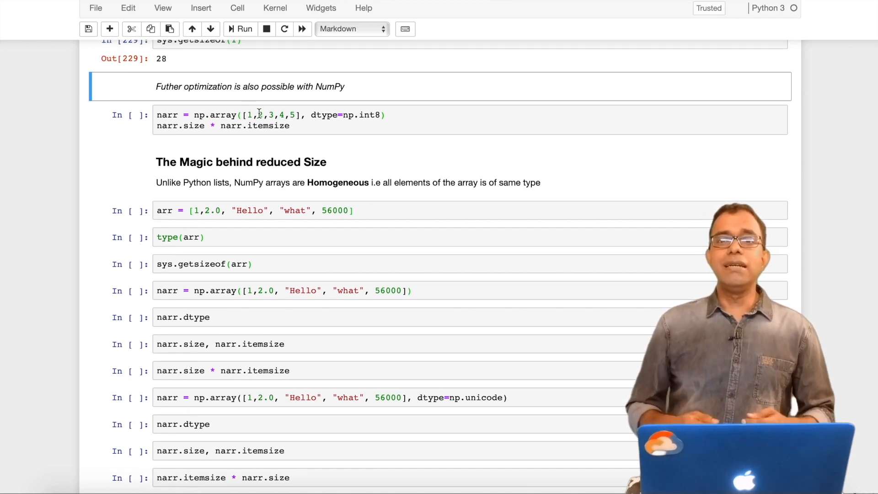
Run the narr cell with dtype=np.int8, whose size times itemsize outputs 5.
{"action": "key", "text": "ctrl+s"}
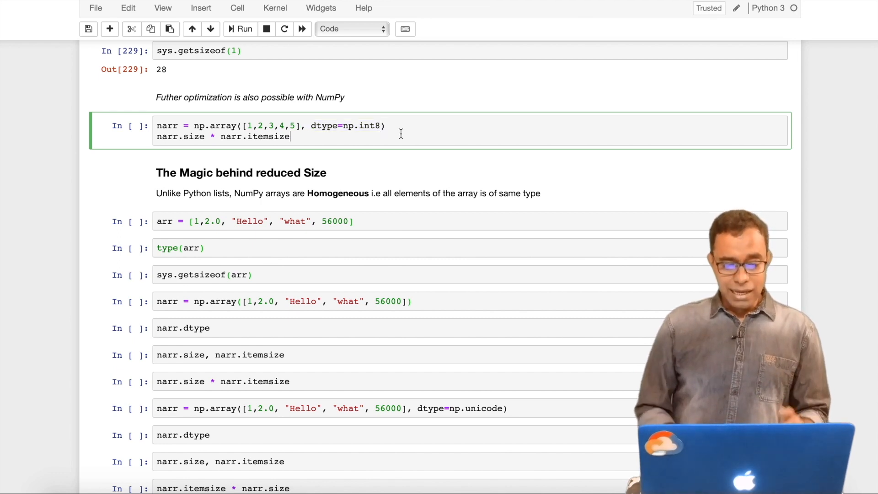
{"action": "left_click", "coordinate": [244, 28]}
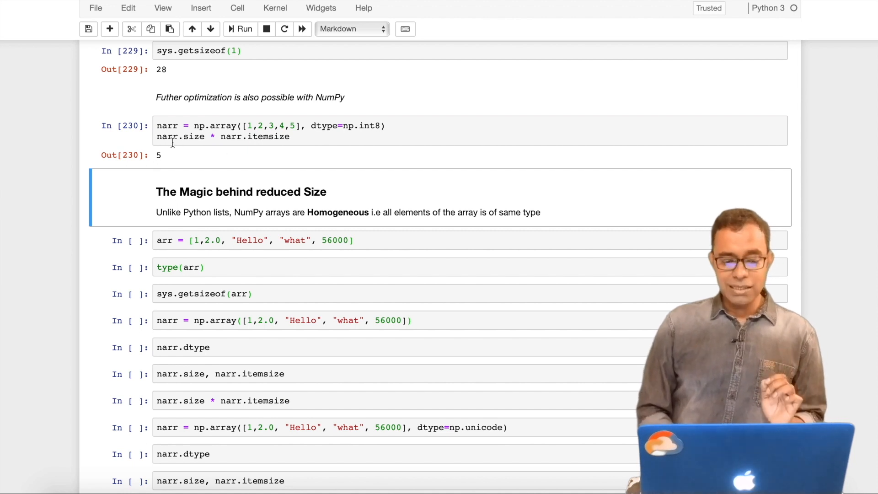
{"action": "mouse_move", "coordinate": [193, 162]}
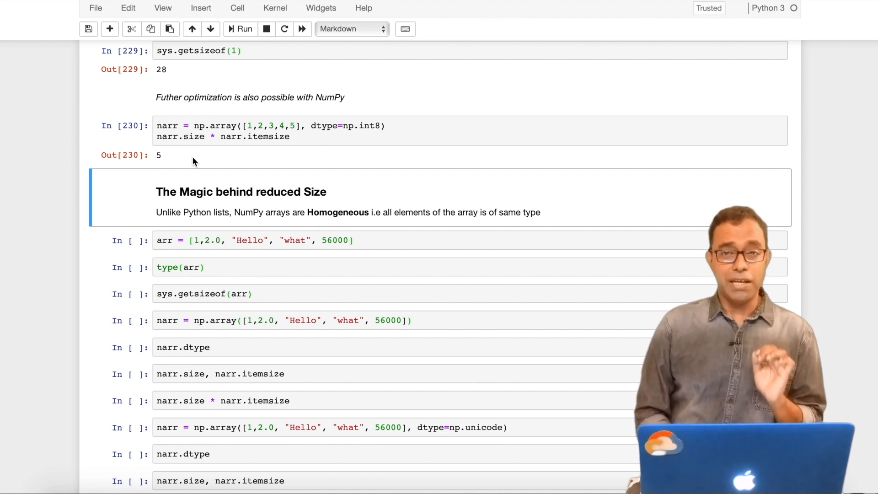
{"action": "scroll", "scroll_direction": "up", "scroll_amount": 3}
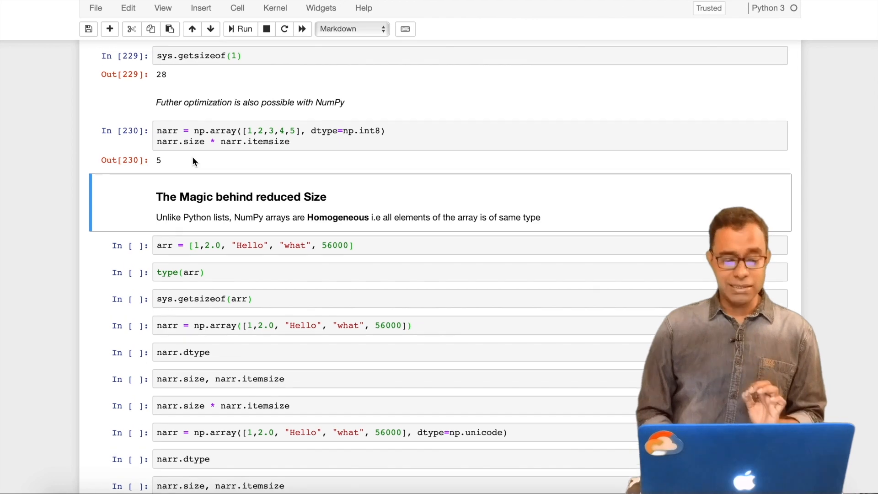
{"action": "scroll", "scroll_direction": "up", "scroll_amount": 3}
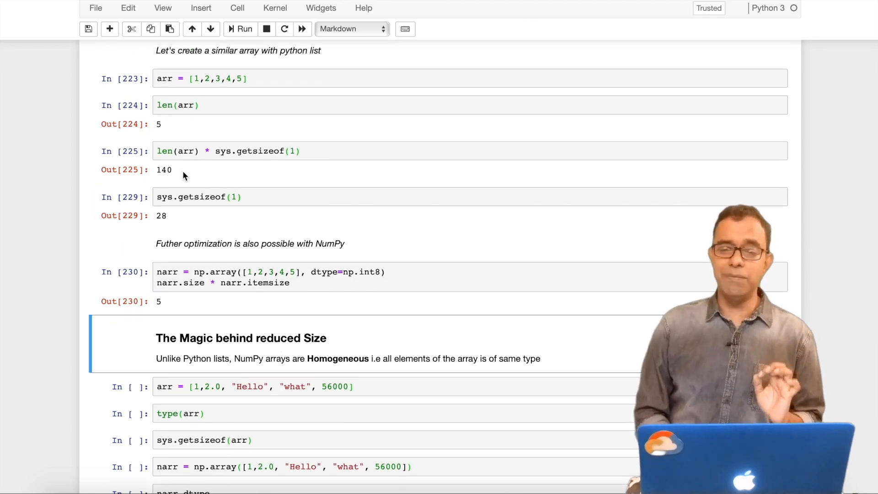
{"action": "scroll", "scroll_direction": "up", "scroll_amount": 3}
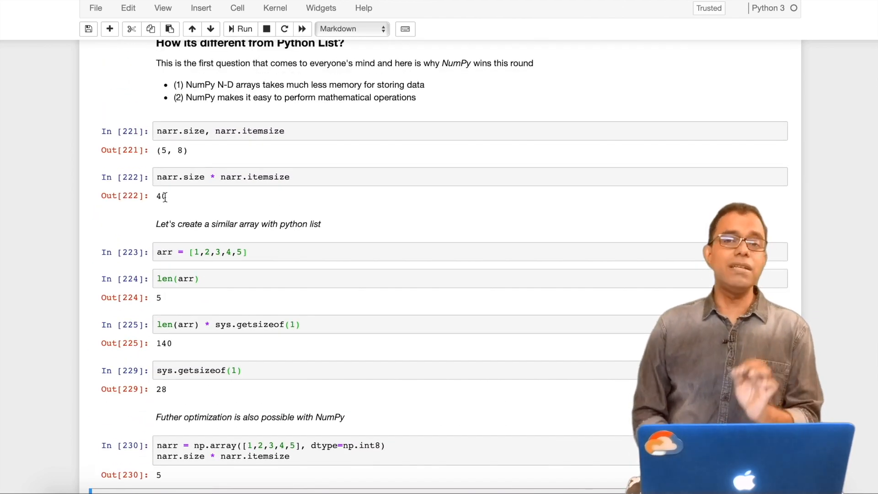
{"action": "scroll", "scroll_direction": "down", "scroll_amount": 3}
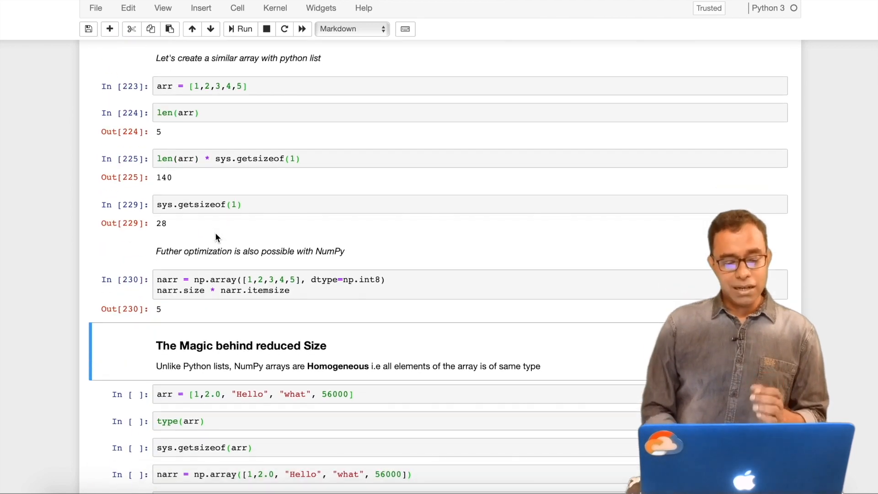
{"action": "scroll", "scroll_direction": "down", "scroll_amount": 3}
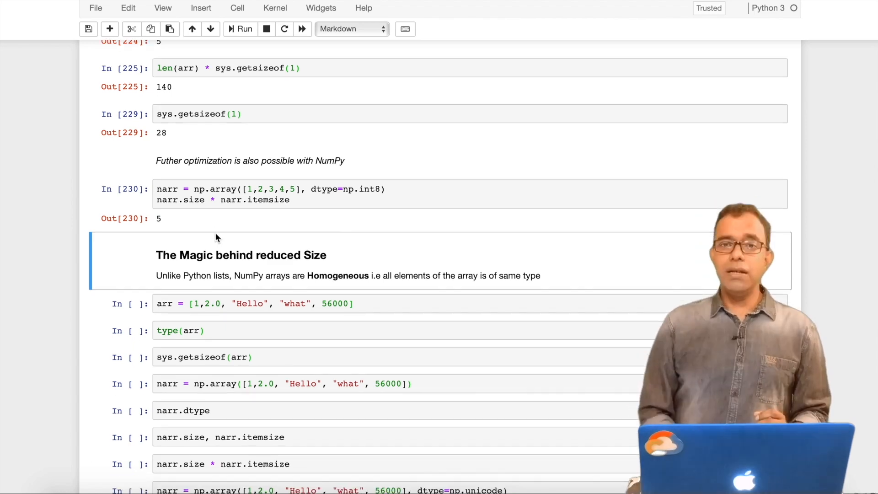
Scroll to the arr = [1, 2.0, "Hello", "what", 56000] cell and run it.
{"action": "scroll", "scroll_direction": "down", "scroll_amount": 3}
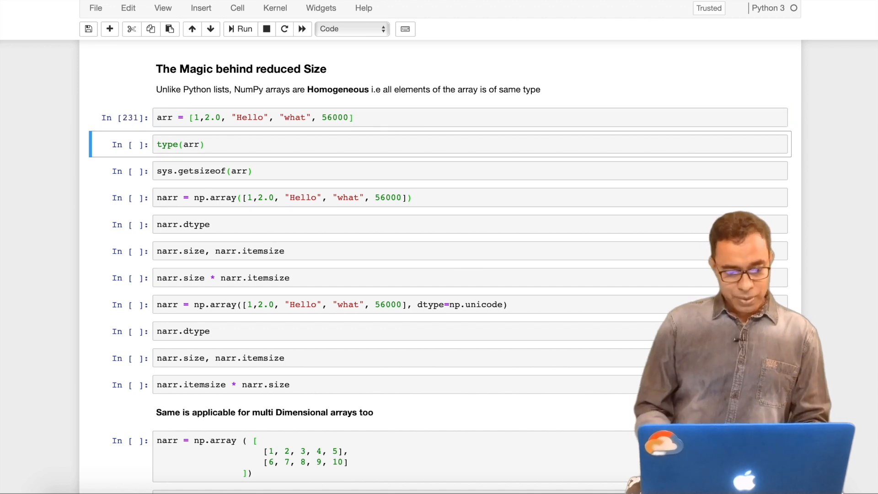
Confirm type(arr) is list and getsizeof is 104, then convert arr into narr.
{"action": "left_click", "coordinate": [242, 29]}
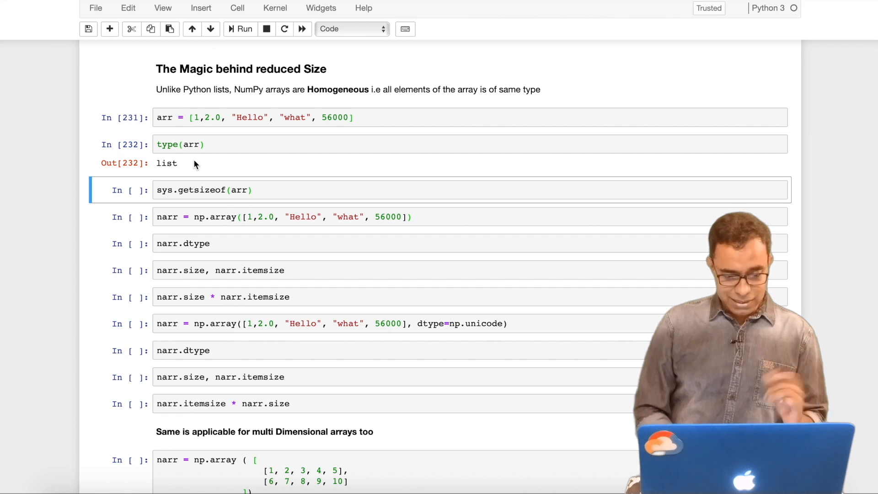
{"action": "left_click", "coordinate": [280, 190]}
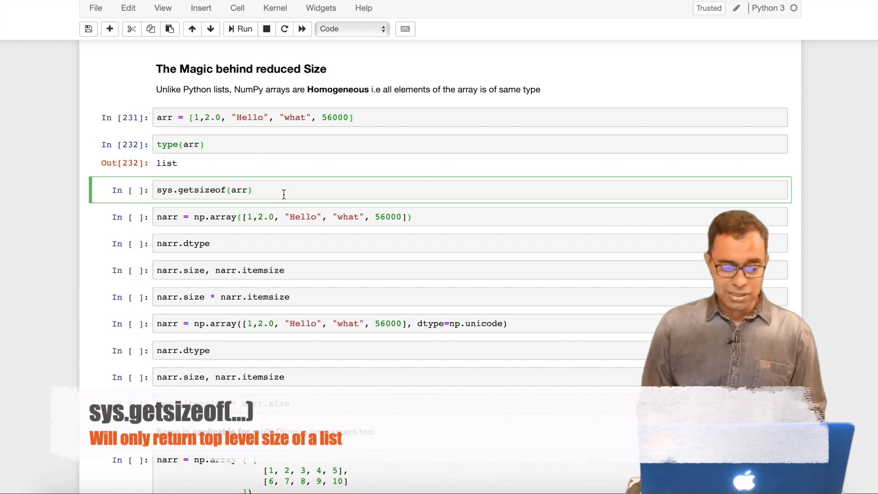
{"action": "left_click", "coordinate": [241, 28]}
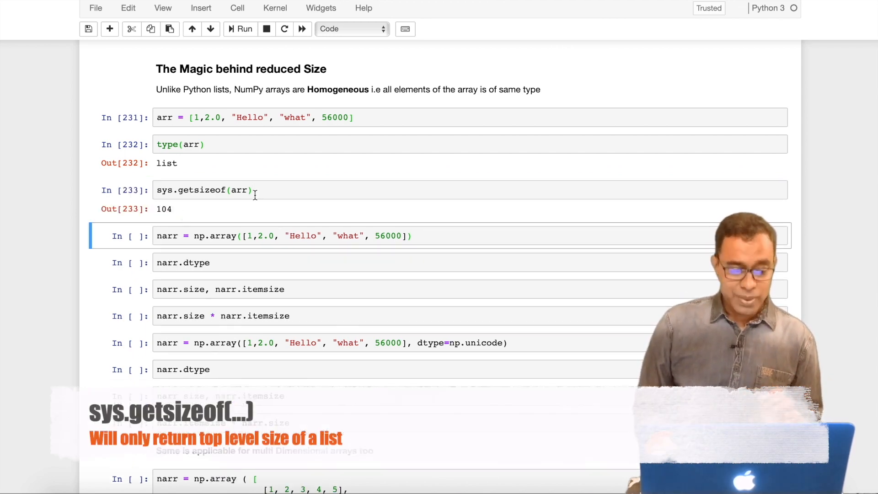
{"action": "scroll", "scroll_direction": "up", "scroll_amount": 3}
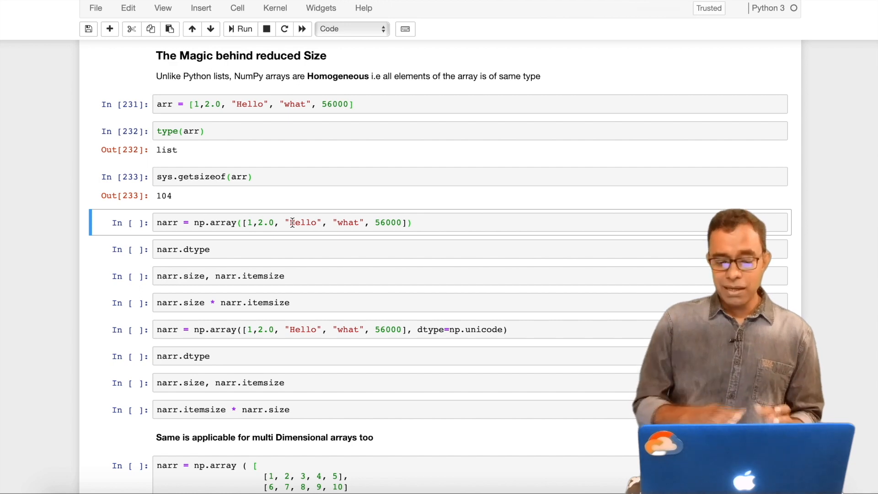
{"action": "left_click", "coordinate": [414, 222]}
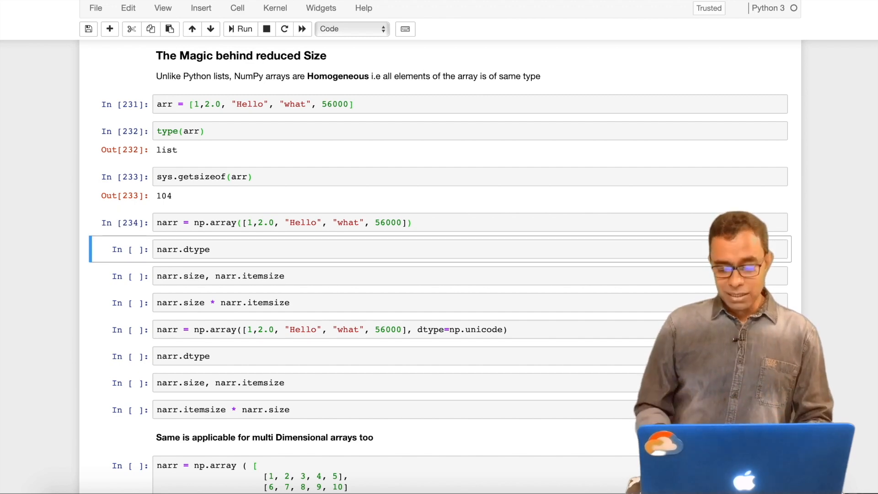
Run the narr dtype, size/itemsize and product checks: <U32, (5, 128), 640.
{"action": "left_click", "coordinate": [239, 28]}
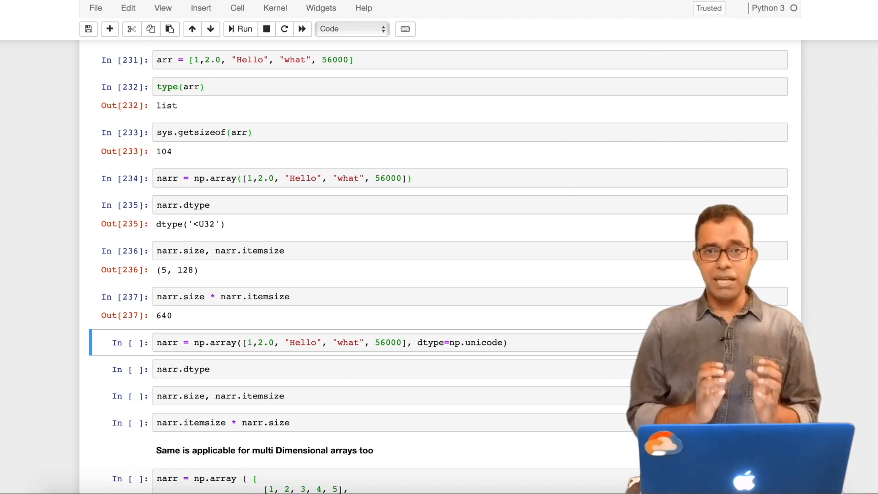
Run the dtype=np.unicode array cell and its dtype and size checks.
{"action": "scroll", "scroll_direction": "down", "scroll_amount": 3}
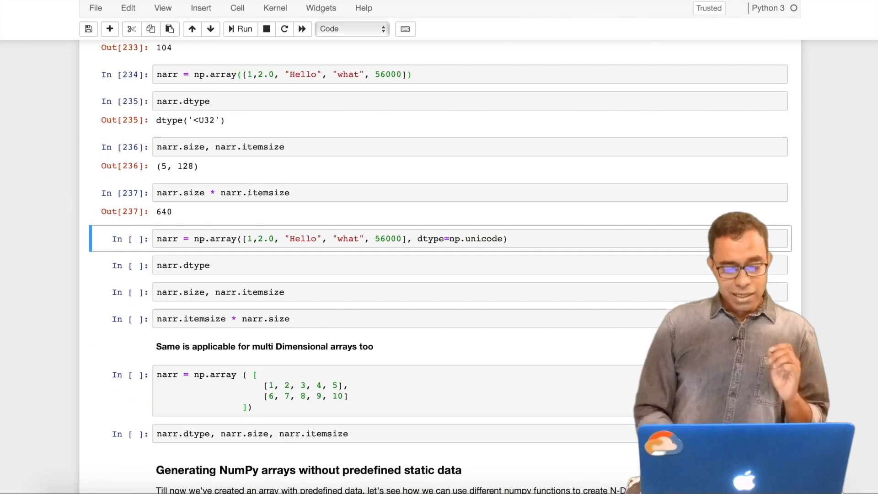
{"action": "scroll", "scroll_direction": "up", "scroll_amount": 3}
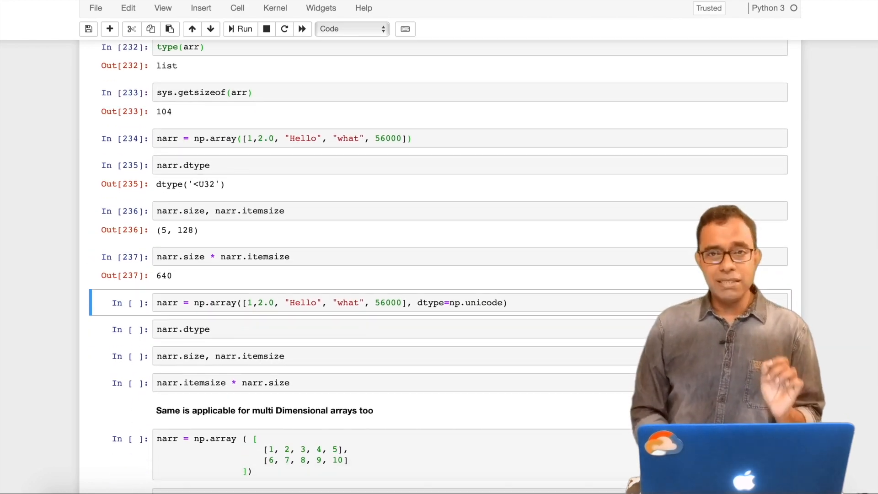
{"action": "scroll", "scroll_direction": "down", "scroll_amount": 3}
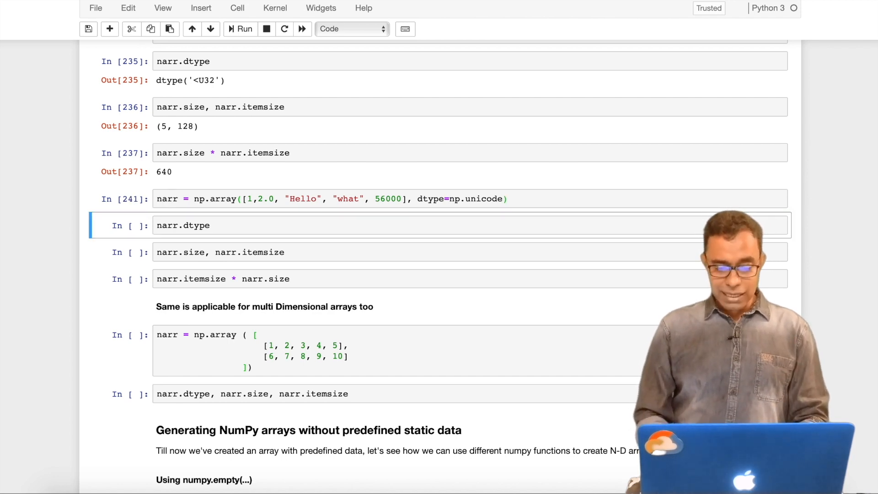
{"action": "left_click", "coordinate": [240, 28]}
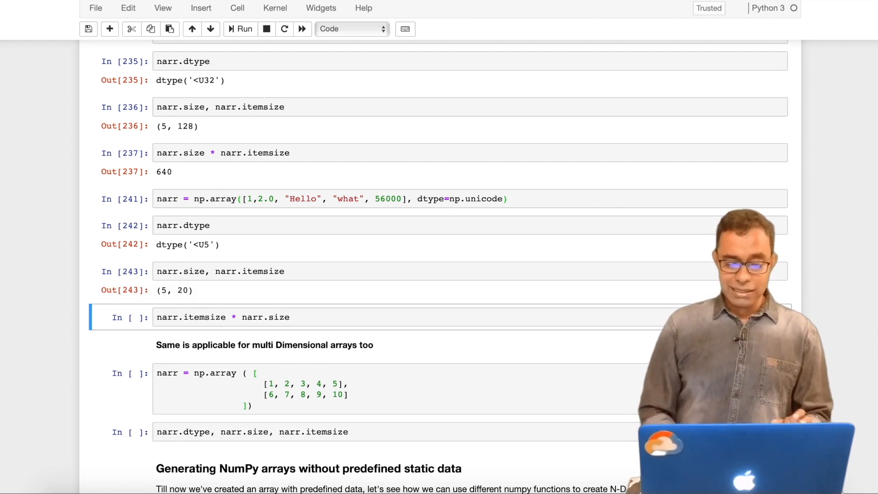
Lengthen 'what' to 'whataaaa' and rerun, giving <U8, (5, 32) and 160.
{"action": "double_click", "coordinate": [182, 290]}
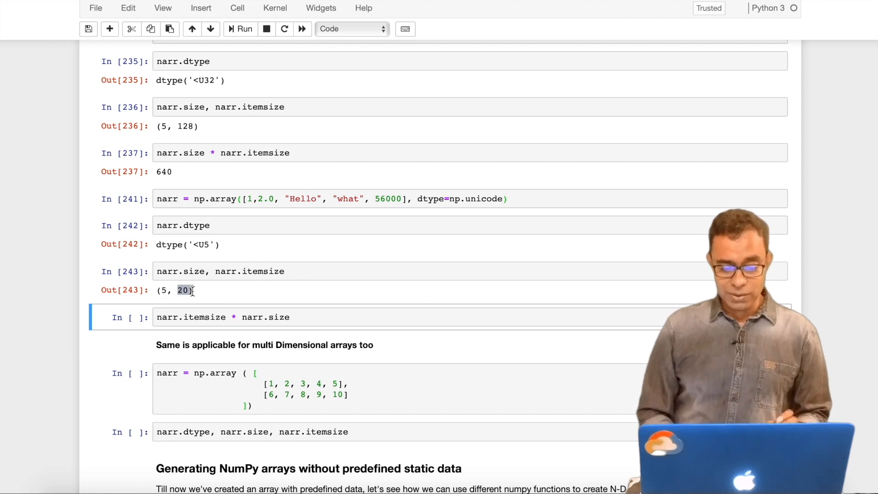
{"action": "left_click", "coordinate": [240, 29]}
{"action": "type", "text": "aaaa"}
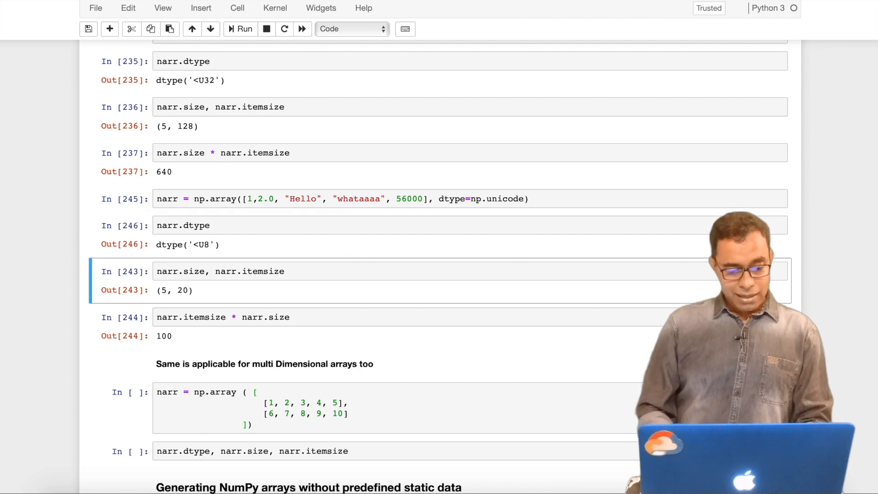
{"action": "left_click", "coordinate": [241, 29]}
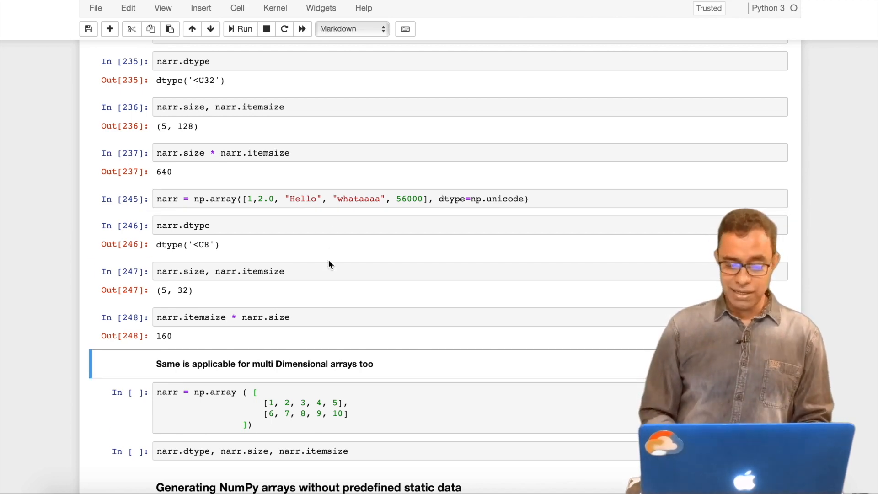
Re-run the list and np.array cells with a longer 'what' string, confirming 104 bytes and <U32.
{"action": "scroll", "scroll_direction": "up", "scroll_amount": 3}
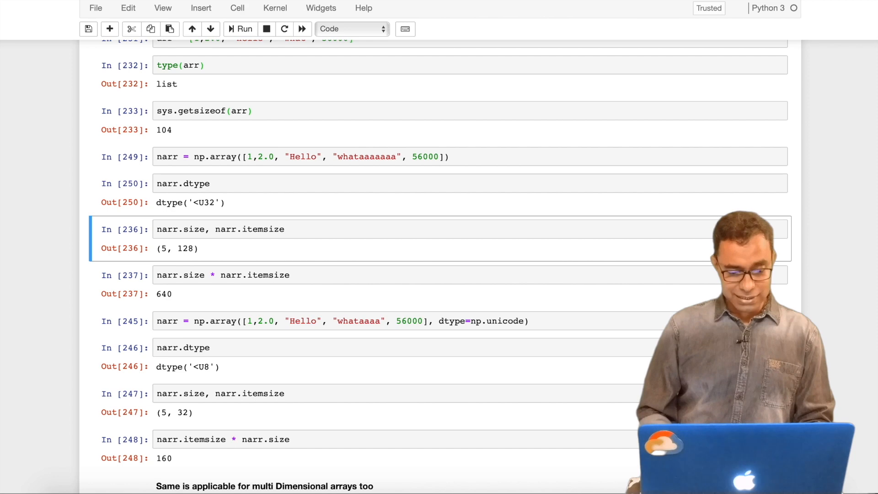
{"action": "scroll", "scroll_direction": "up", "scroll_amount": 3}
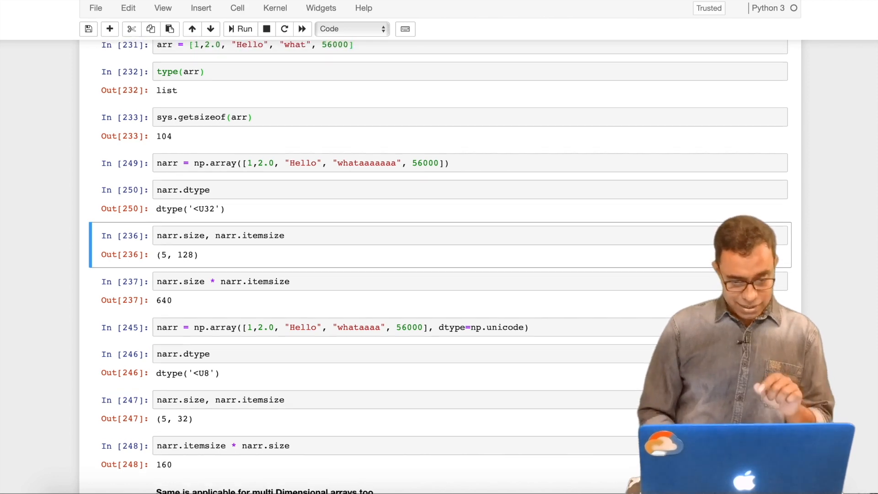
{"action": "scroll", "scroll_direction": "up", "scroll_amount": 3}
{"action": "type", "text": "aaaaa"}
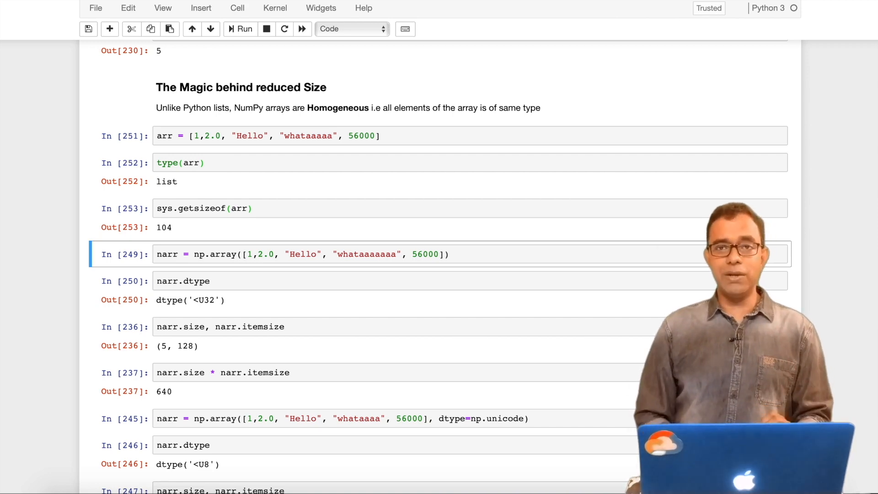
{"action": "scroll", "scroll_direction": "down", "scroll_amount": 3}
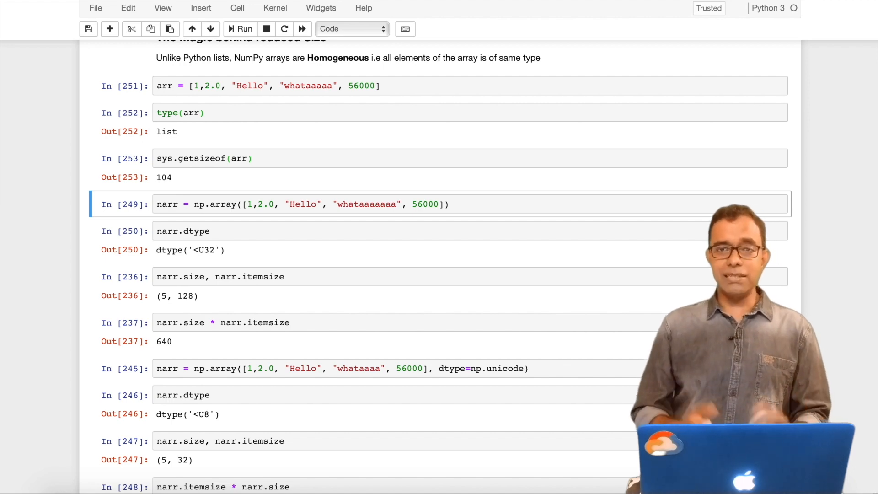
{"action": "scroll", "scroll_direction": "down", "scroll_amount": 3}
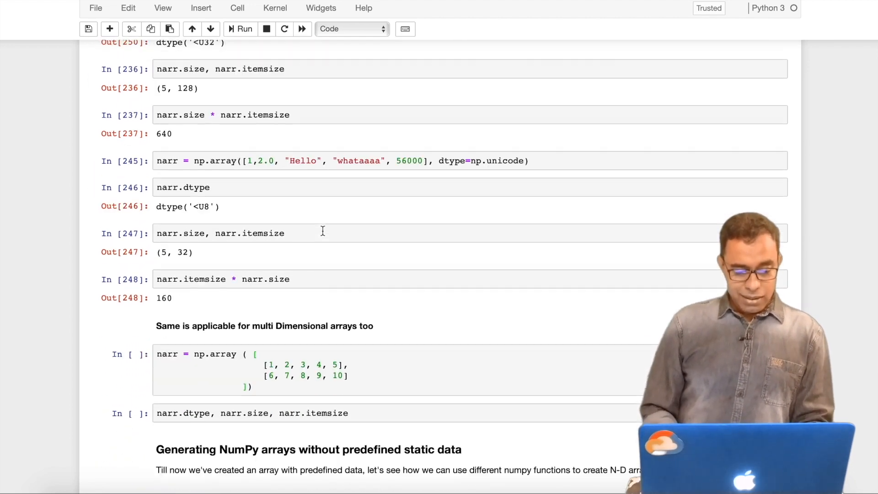
Save, then run the two-row integer array cell, reporting dtype int64, size 10, itemsize 8.
{"action": "scroll", "scroll_direction": "down", "scroll_amount": 3}
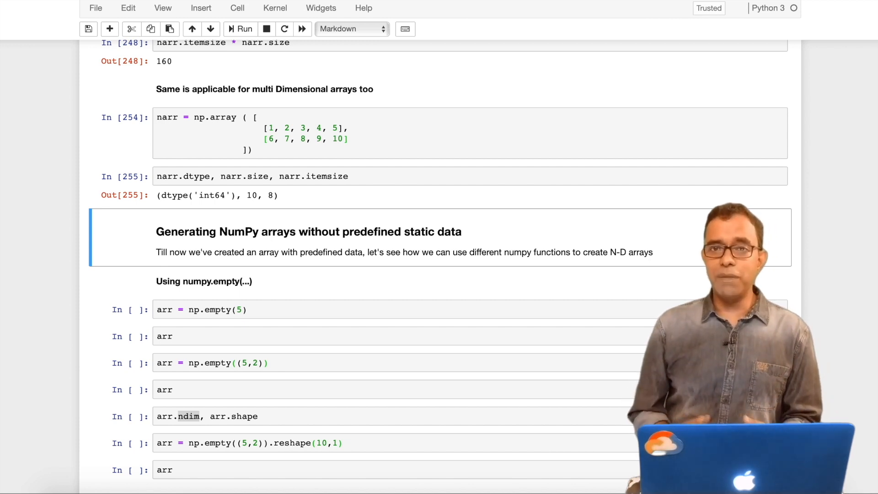
{"action": "key", "text": "ctrl+s"}
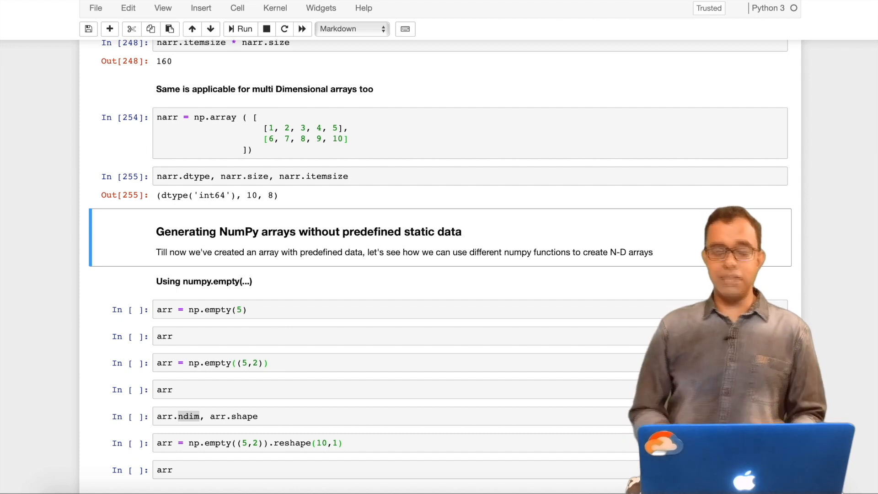
{"action": "scroll", "scroll_direction": "down", "scroll_amount": 3}
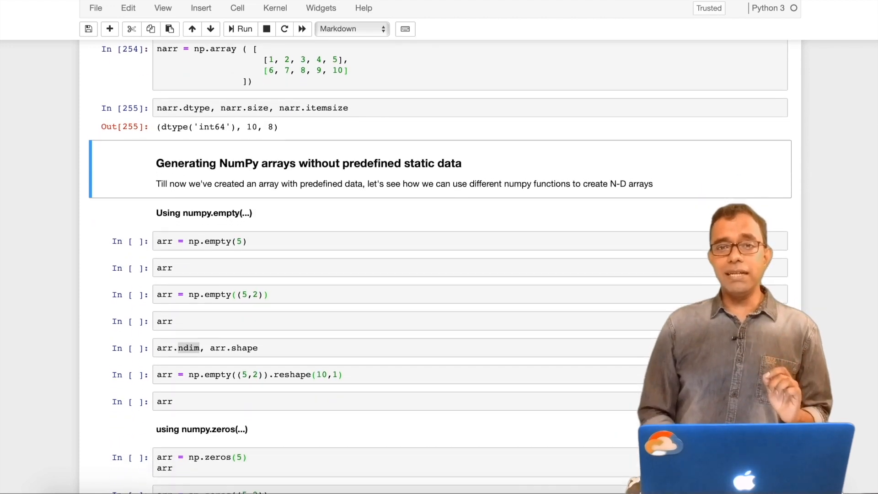
{"action": "scroll", "scroll_direction": "down", "scroll_amount": 3}
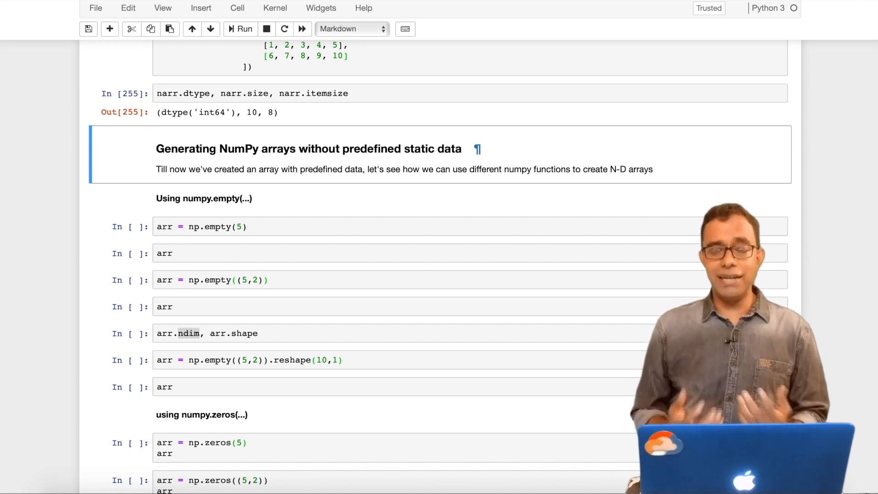
Run np.empty(5) and np.empty((5,2)) and display each resulting array.
{"action": "scroll", "scroll_direction": "down", "scroll_amount": 3}
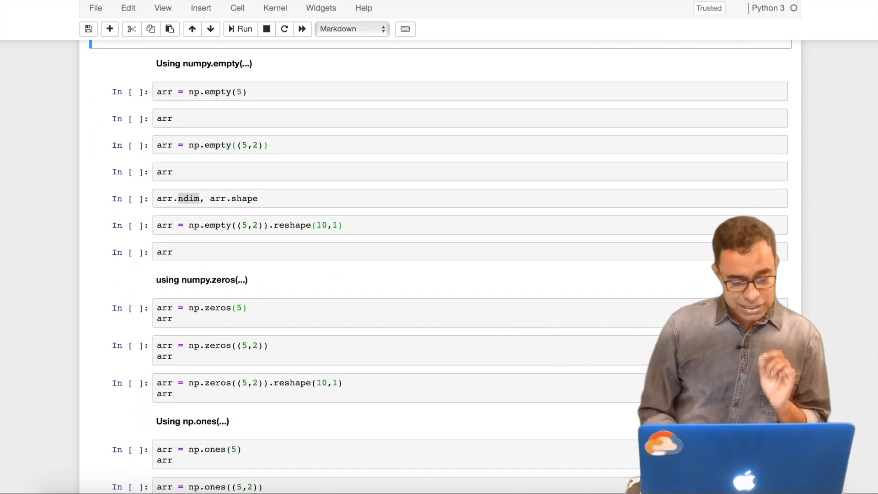
{"action": "left_click", "coordinate": [275, 92]}
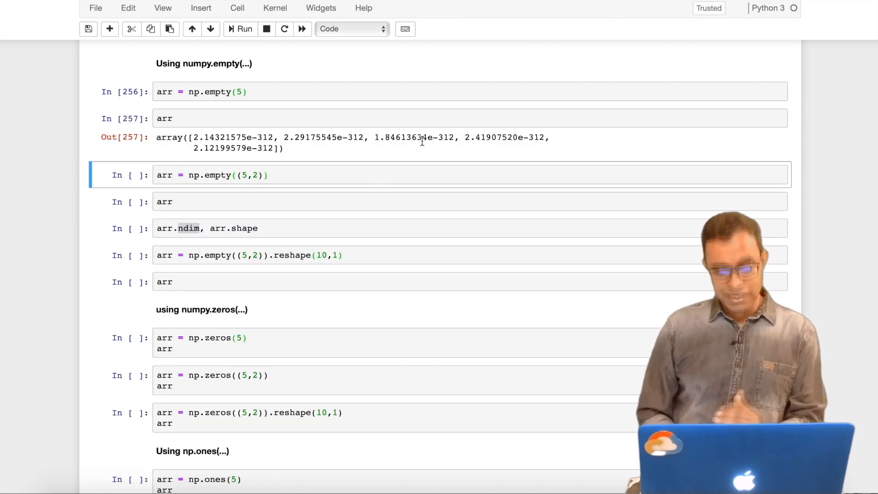
{"action": "mouse_move", "coordinate": [376, 158]}
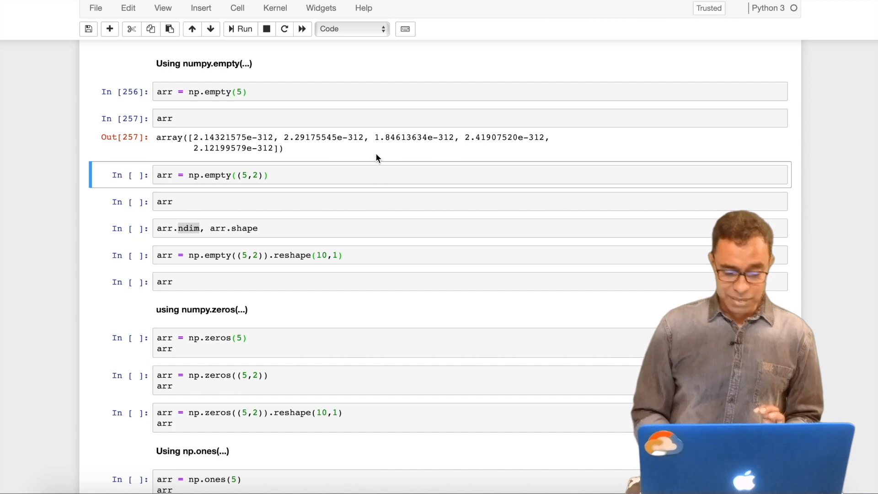
{"action": "left_click", "coordinate": [297, 175]}
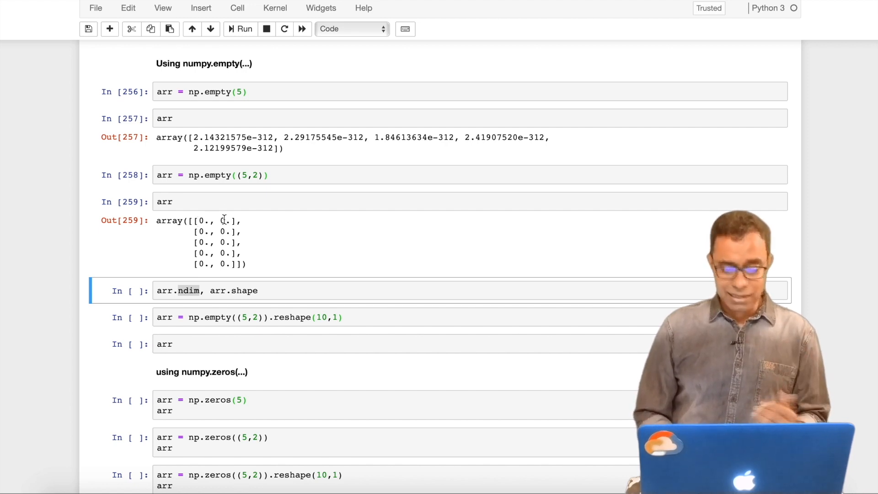
{"action": "left_click", "coordinate": [240, 29]}
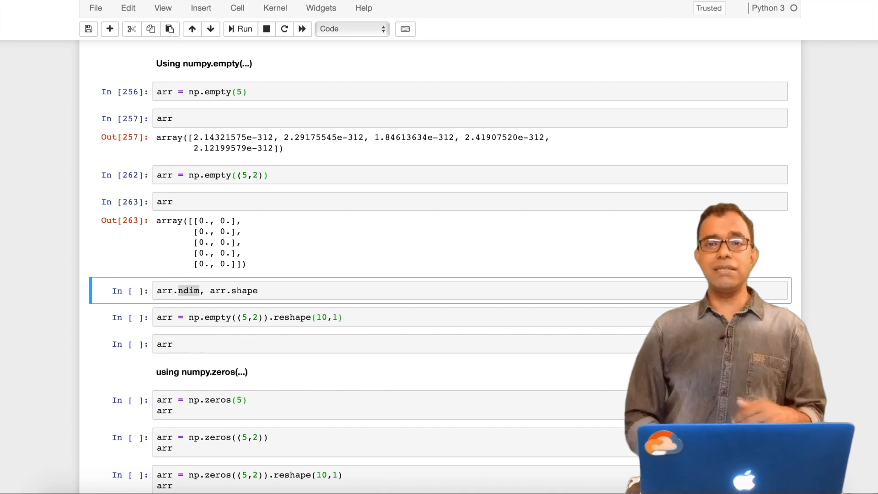
Check the (5,2) empty array's ndim and shape, giving (2, (5, 2)).
{"action": "scroll", "scroll_direction": "down", "scroll_amount": 3}
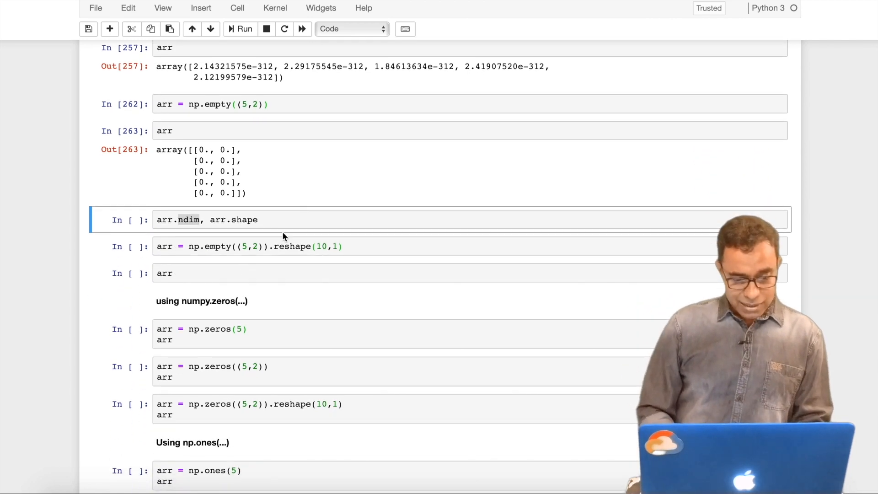
{"action": "left_click", "coordinate": [259, 219]}
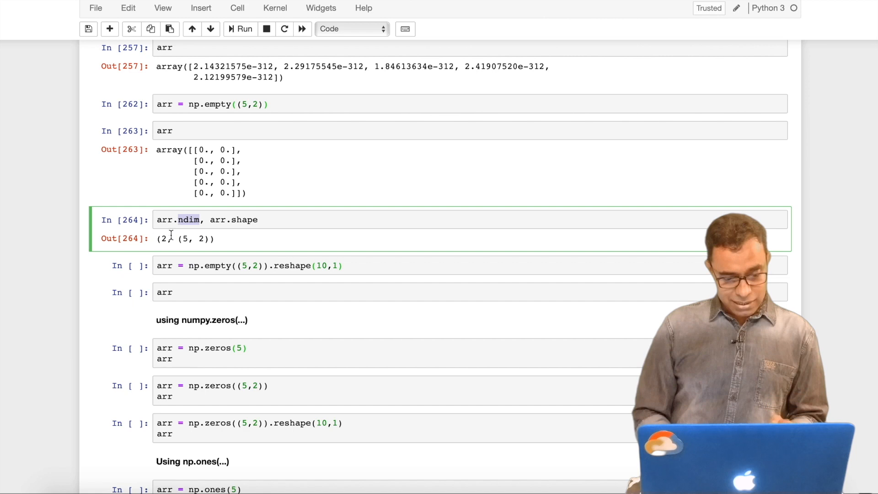
{"action": "double_click", "coordinate": [243, 220]}
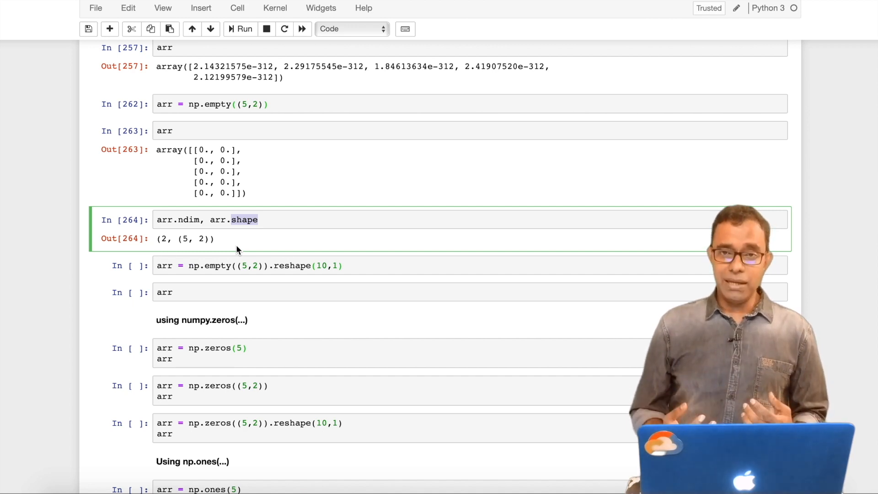
{"action": "mouse_move", "coordinate": [301, 258]}
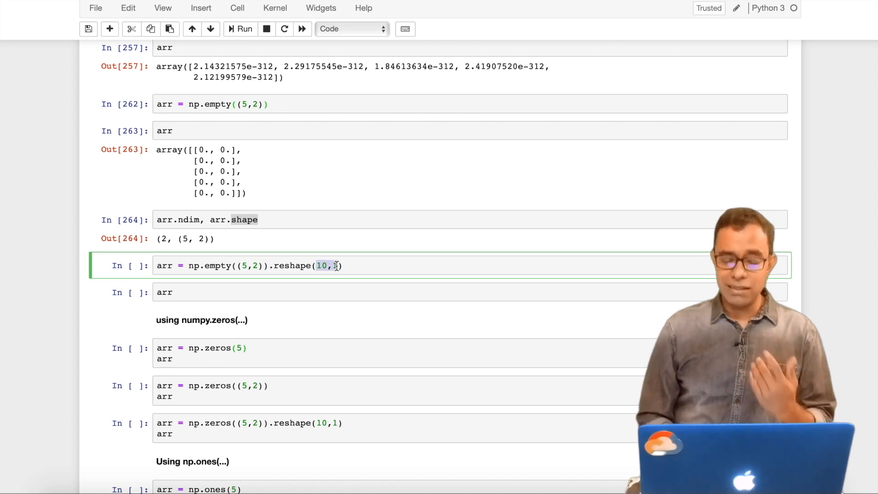
Reshape the empty array with (1,-1), then change it to (-1,1) for a ten-zero column.
{"action": "type", "text": "1"}
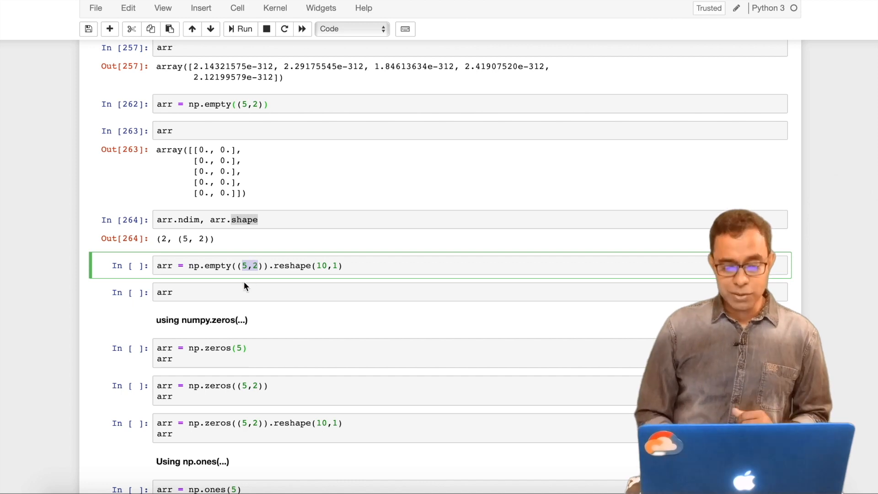
{"action": "left_click", "coordinate": [344, 266]}
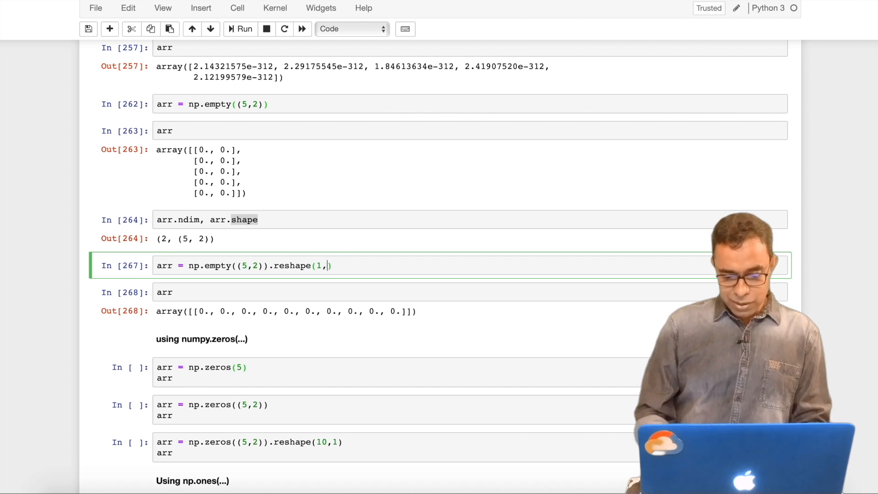
{"action": "type", "text": "-1"}
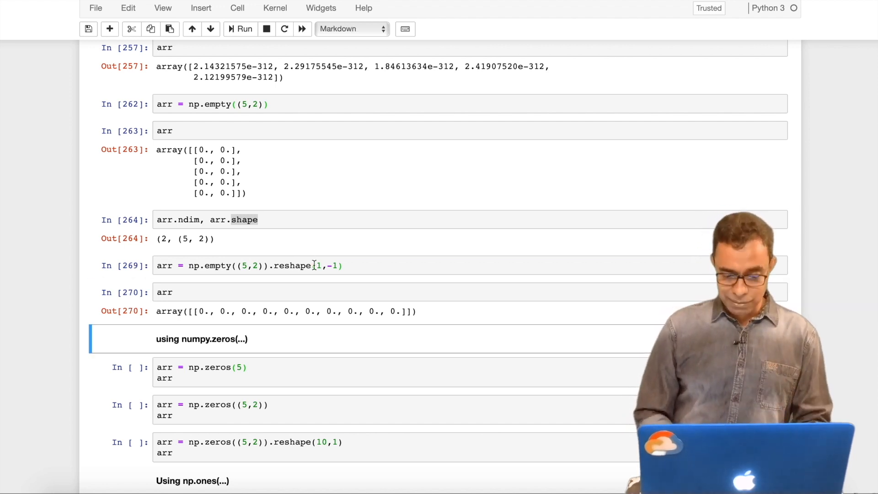
{"action": "left_click", "coordinate": [319, 265]}
{"action": "type", "text": "-"}
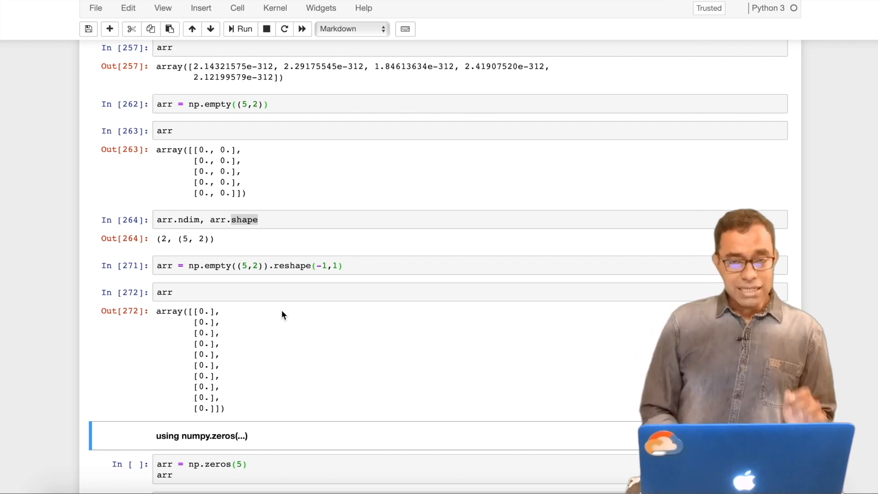
Run the np.zeros and np.ones examples, including the ones array reshaped to (1,10).
{"action": "scroll", "scroll_direction": "down", "scroll_amount": 3}
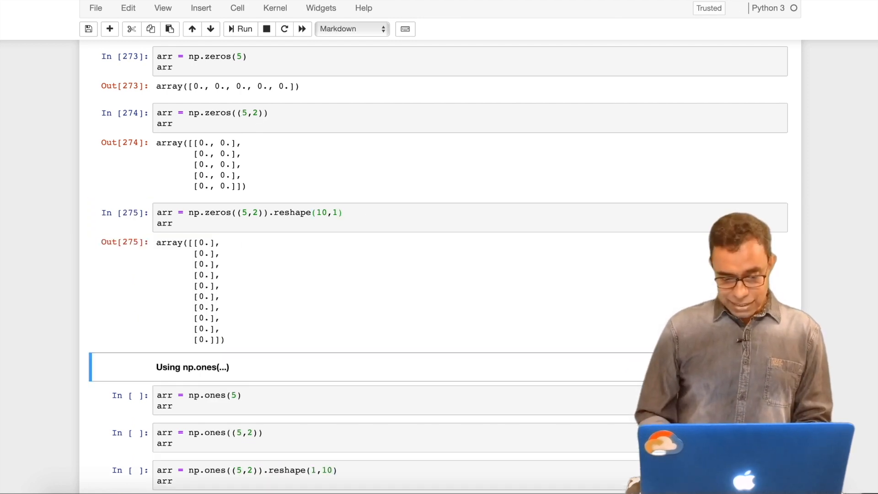
{"action": "scroll", "scroll_direction": "down", "scroll_amount": 3}
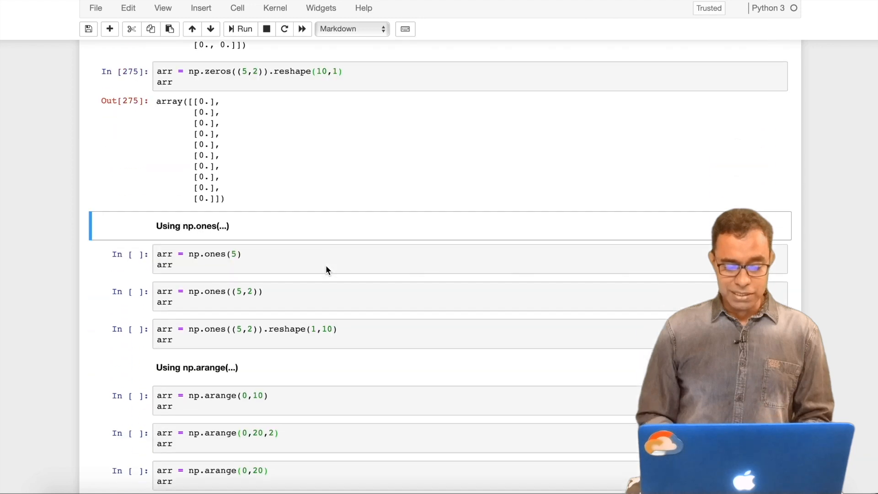
{"action": "scroll", "scroll_direction": "down", "scroll_amount": 3}
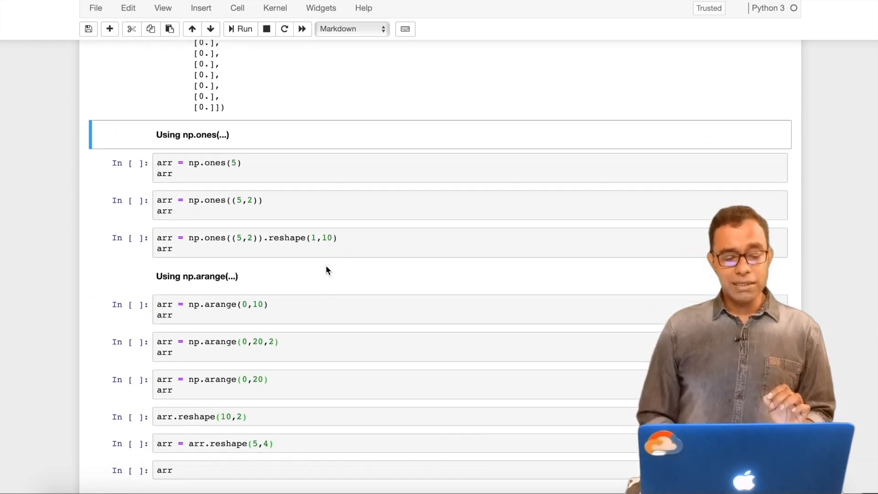
{"action": "scroll", "scroll_direction": "down", "scroll_amount": 3}
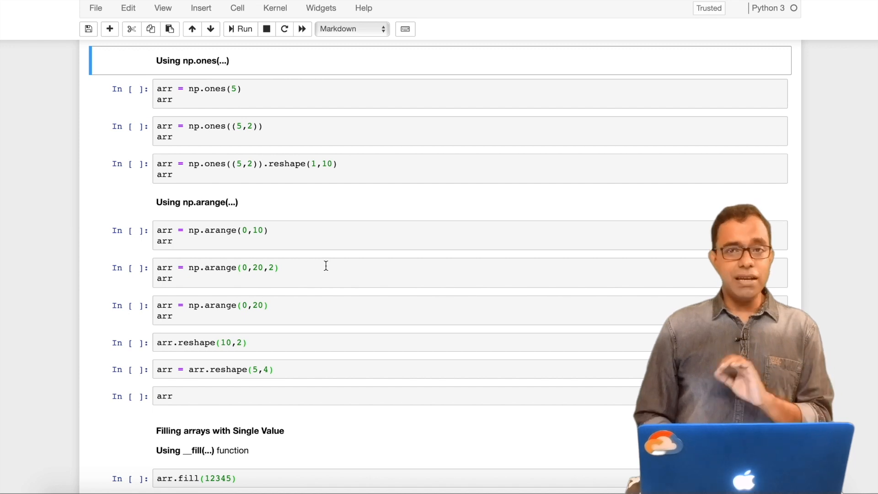
{"action": "left_click", "coordinate": [271, 93]}
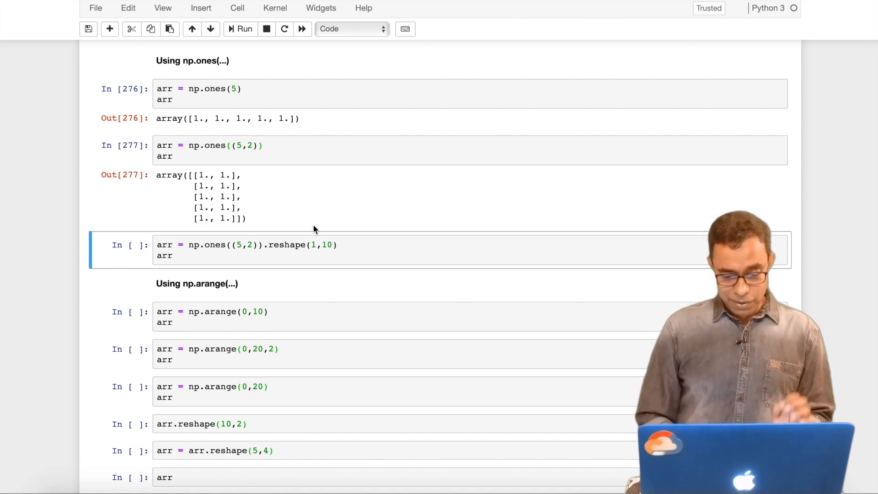
{"action": "left_click", "coordinate": [240, 29]}
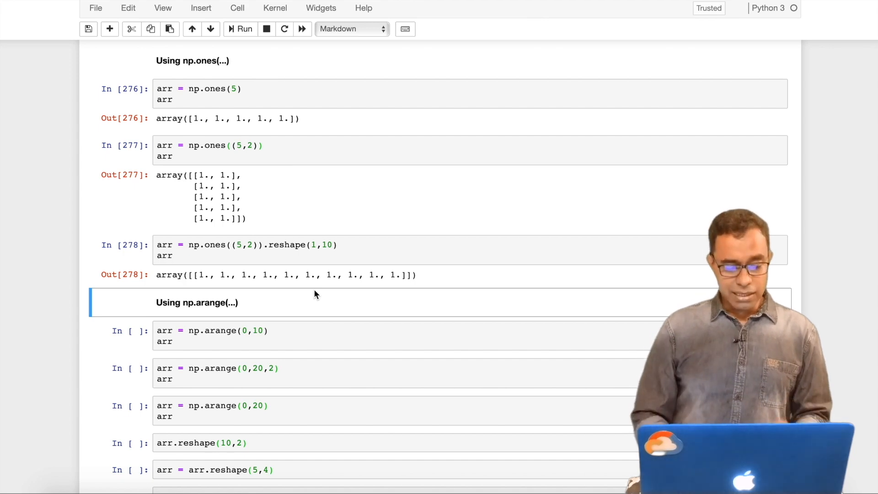
Run the np.arange examples, changing the second example's step to 0.5.
{"action": "scroll", "scroll_direction": "down", "scroll_amount": 3}
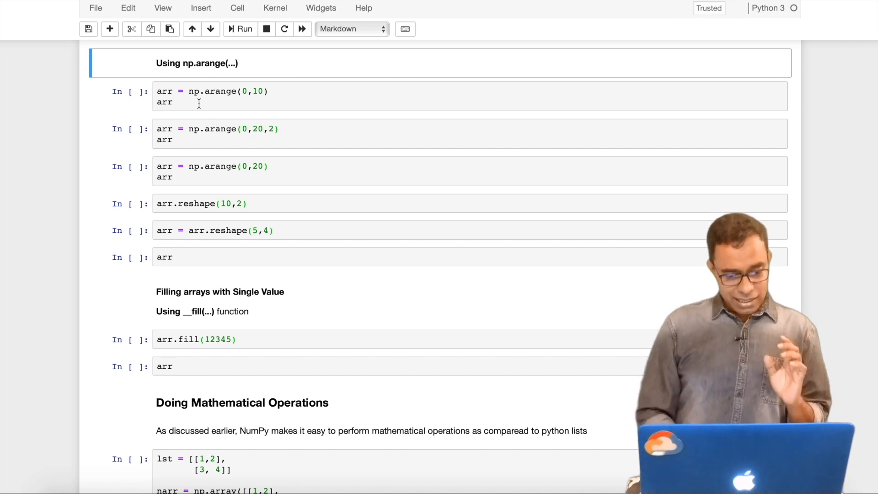
{"action": "left_click", "coordinate": [287, 92]}
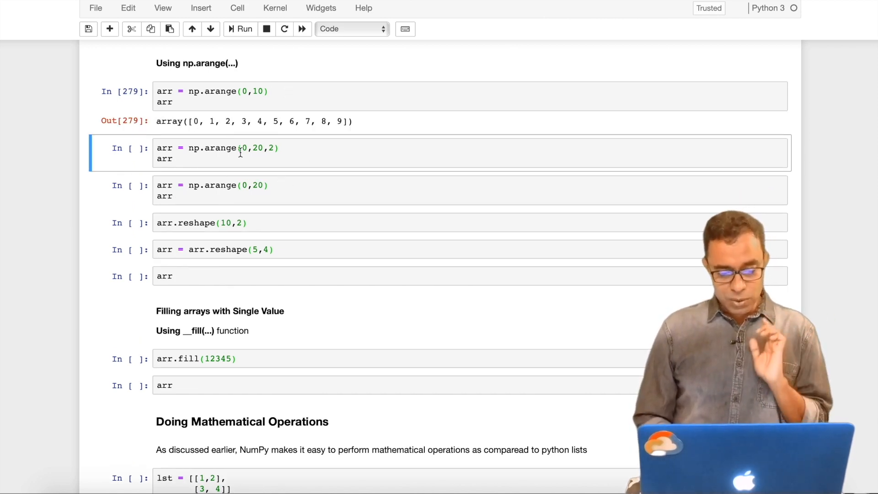
{"action": "left_click", "coordinate": [239, 28]}
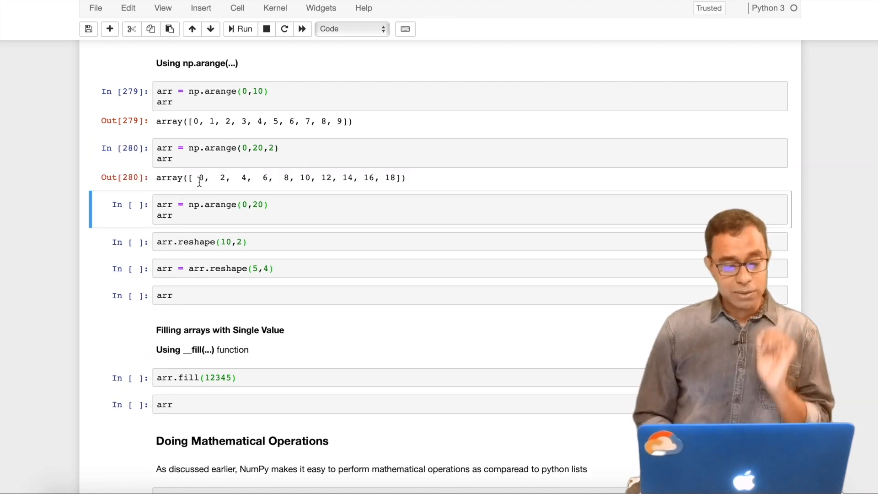
{"action": "mouse_move", "coordinate": [300, 188]}
{"action": "type", "text": "0.5"}
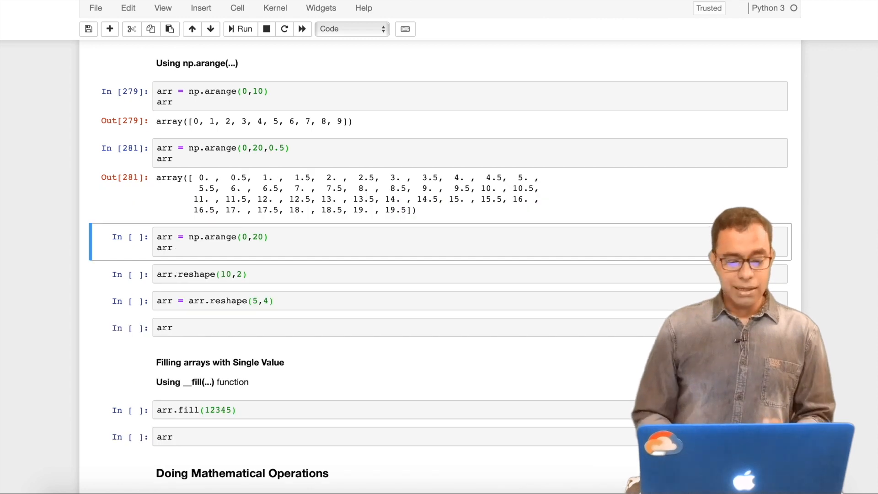
Reshape the 0–19 arange array into (10,2) and then (5,4), and display arr.
{"action": "scroll", "scroll_direction": "down", "scroll_amount": 3}
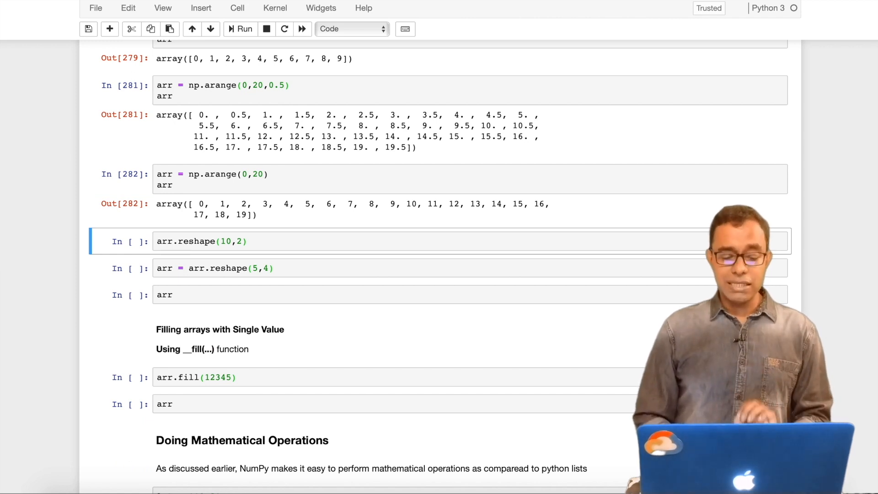
{"action": "scroll", "scroll_direction": "down", "scroll_amount": 3}
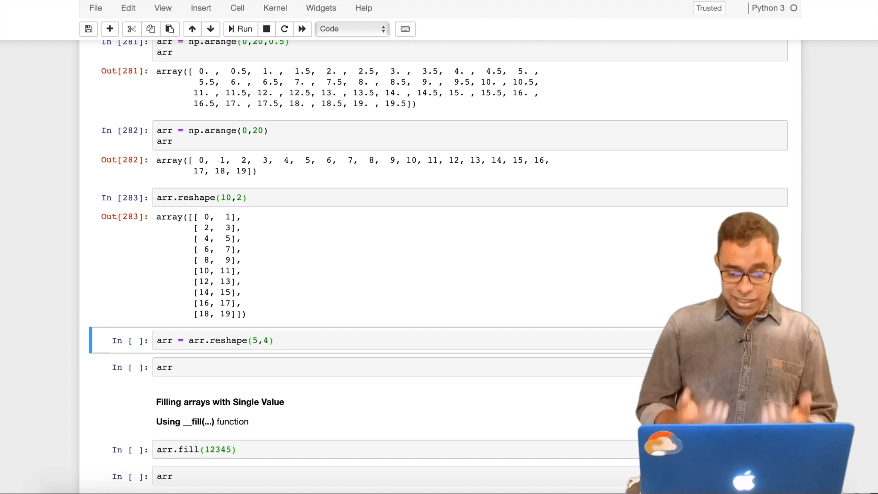
{"action": "scroll", "scroll_direction": "down", "scroll_amount": 3}
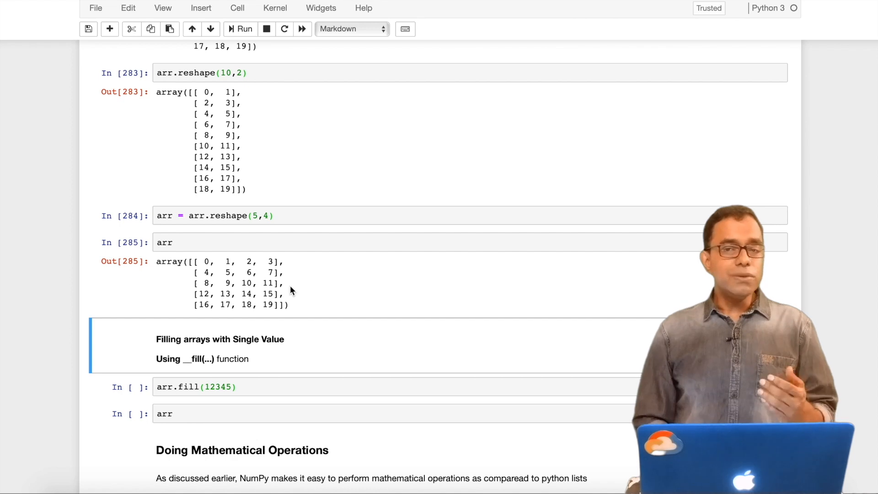
Fill the 5-by-4 array with 12345, then change the fill value to 10 and rerun.
{"action": "scroll", "scroll_direction": "down", "scroll_amount": 3}
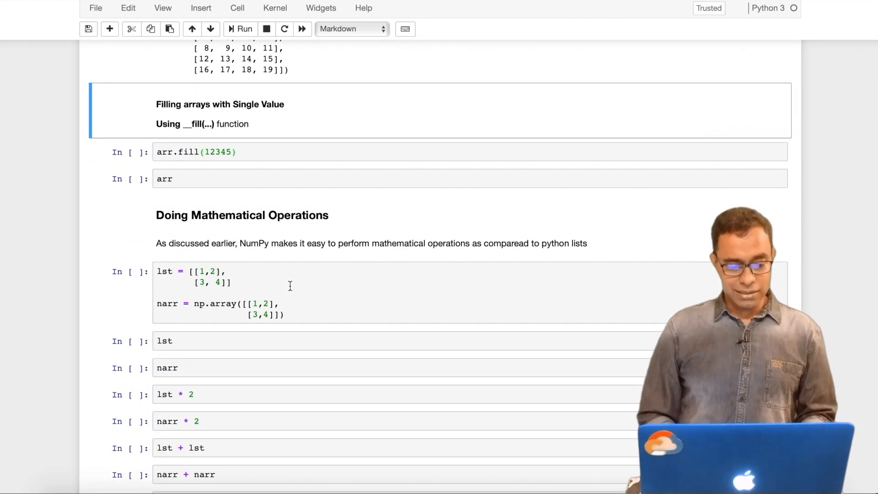
{"action": "scroll", "scroll_direction": "up", "scroll_amount": 3}
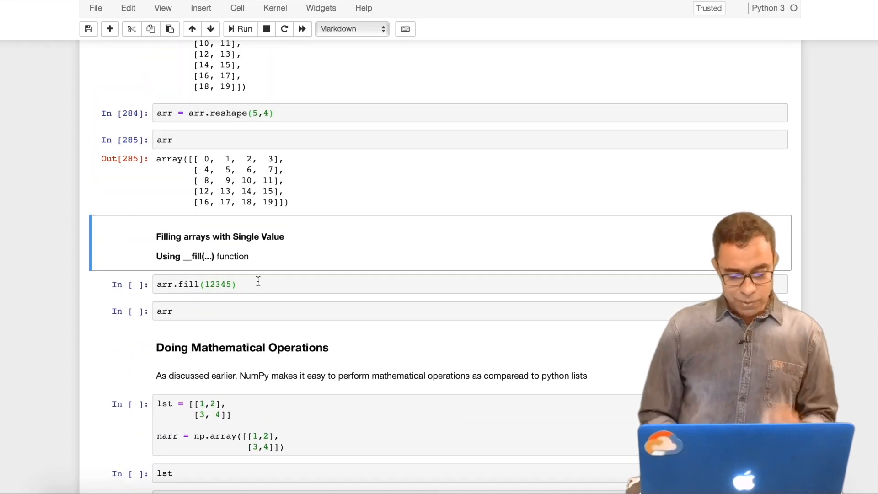
{"action": "left_click", "coordinate": [240, 28]}
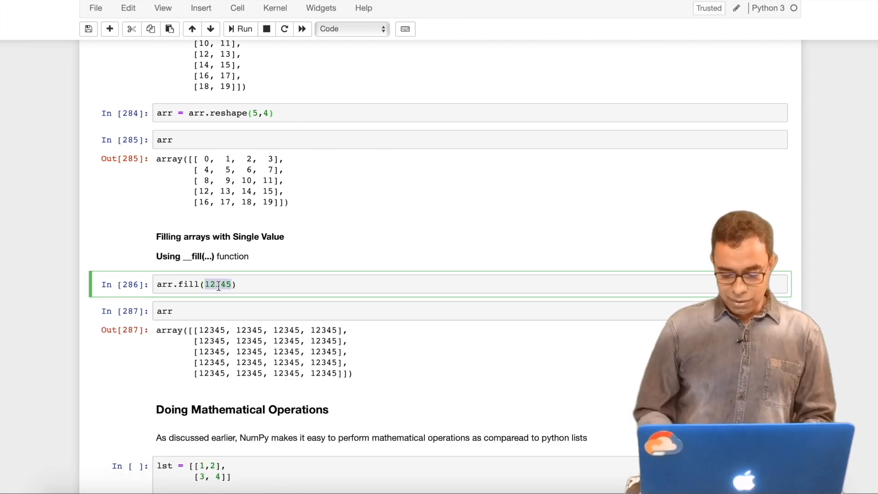
{"action": "type", "text": "10"}
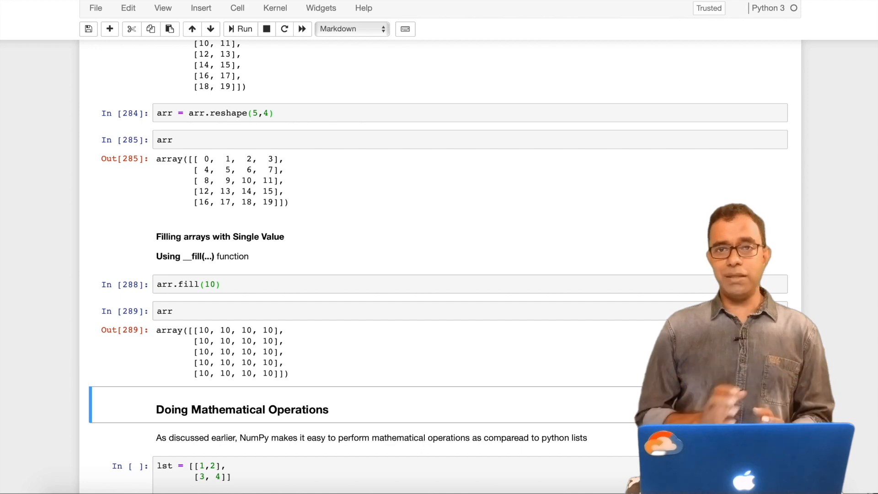
Run lst * 2, narr * 2, lst + lst and narr + narr to compare list and array math.
{"action": "scroll", "scroll_direction": "down", "scroll_amount": 3}
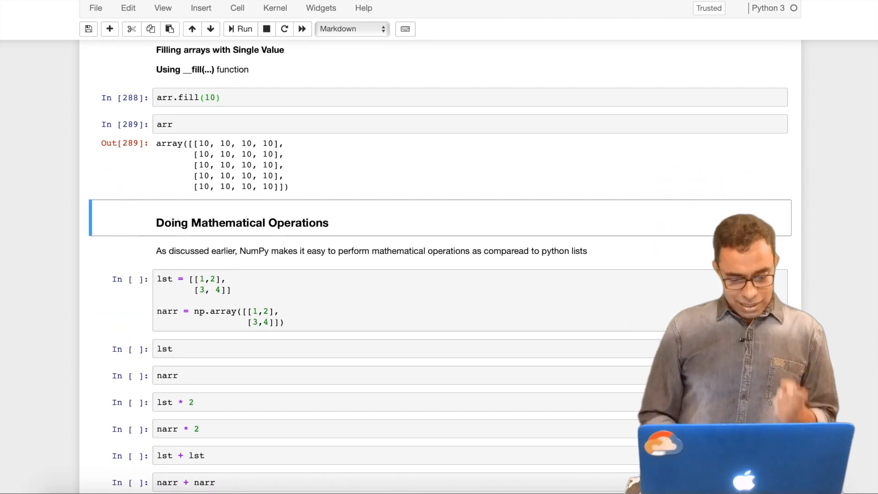
{"action": "scroll", "scroll_direction": "down", "scroll_amount": 3}
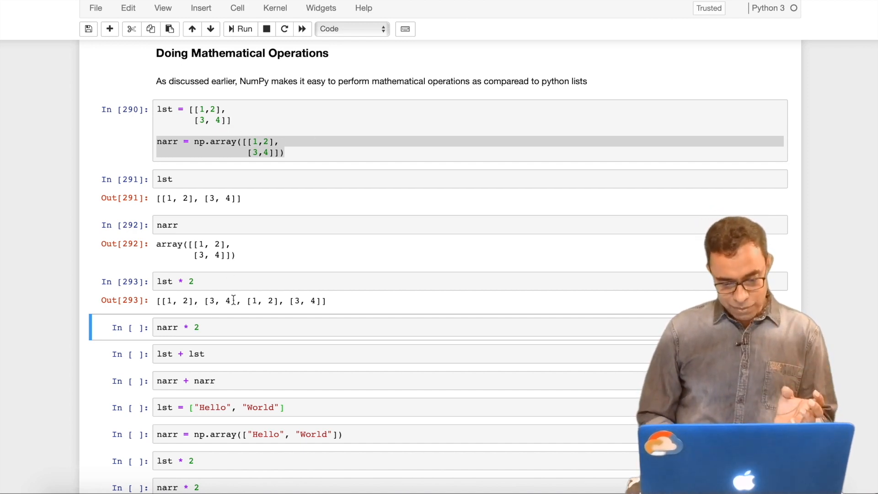
{"action": "mouse_move", "coordinate": [289, 317]}
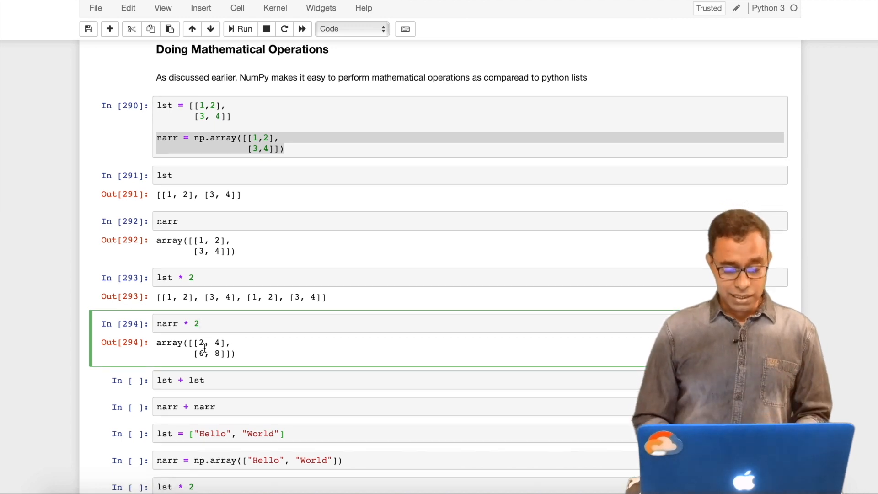
{"action": "scroll", "scroll_direction": "down", "scroll_amount": 3}
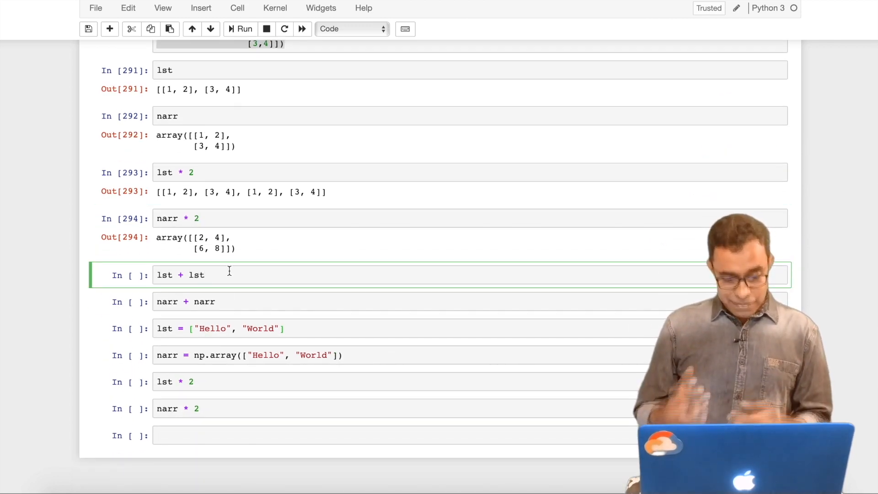
{"action": "left_click", "coordinate": [240, 29]}
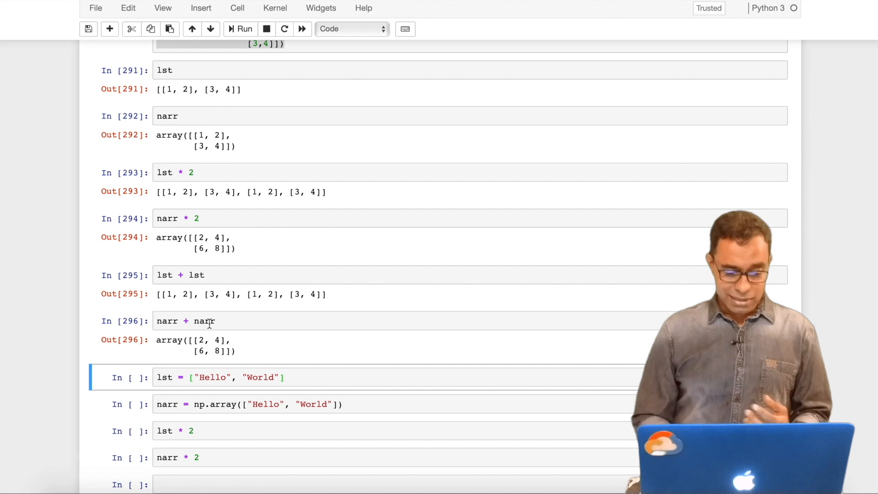
{"action": "scroll", "scroll_direction": "down", "scroll_amount": 3}
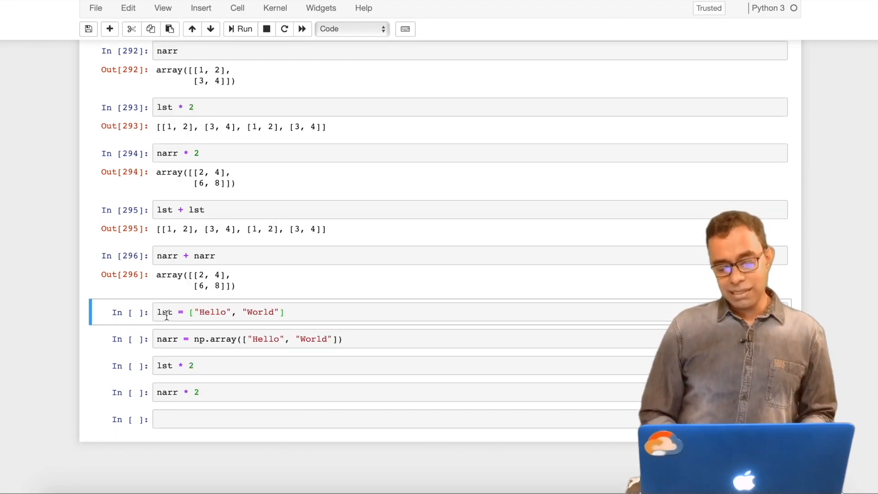